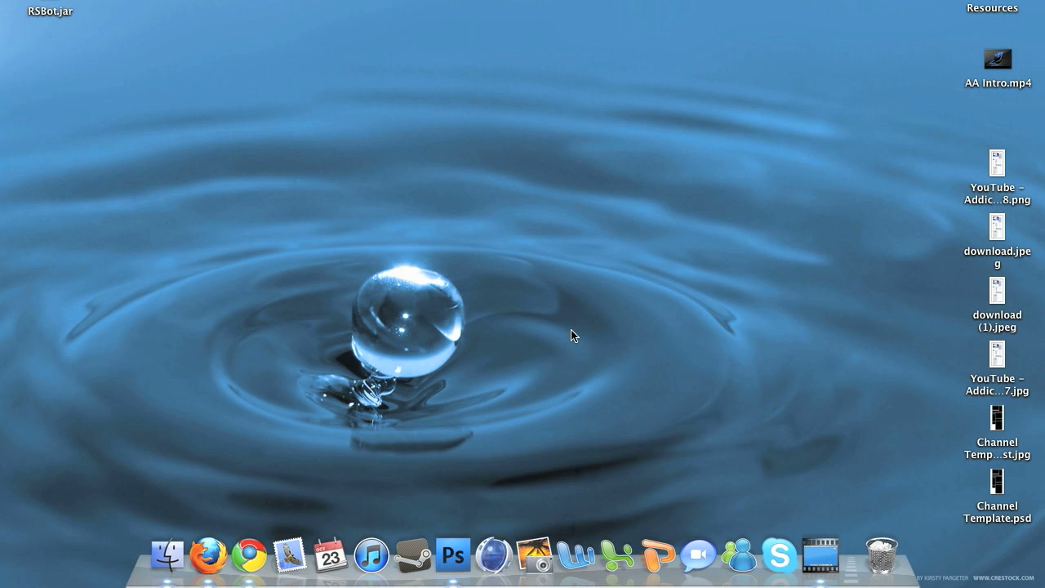
pyautogui.moveTo(539, 329)
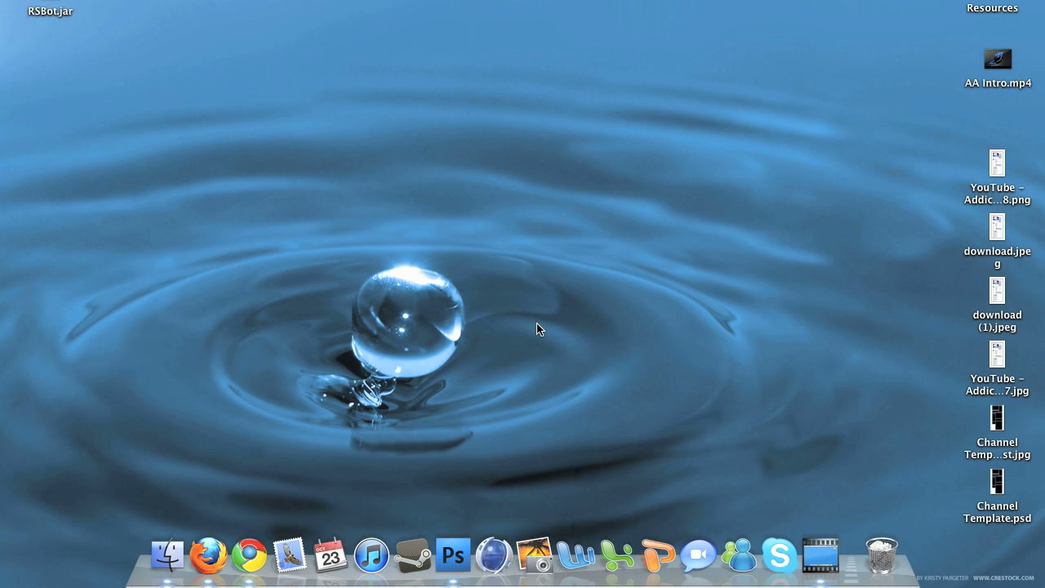
pyautogui.moveTo(524, 337)
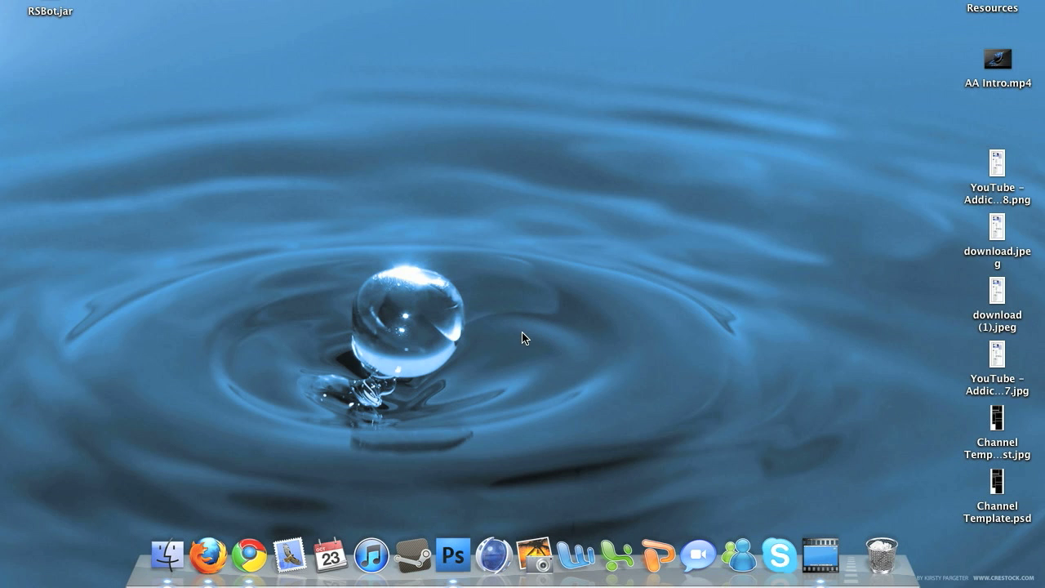
pyautogui.moveTo(529, 346)
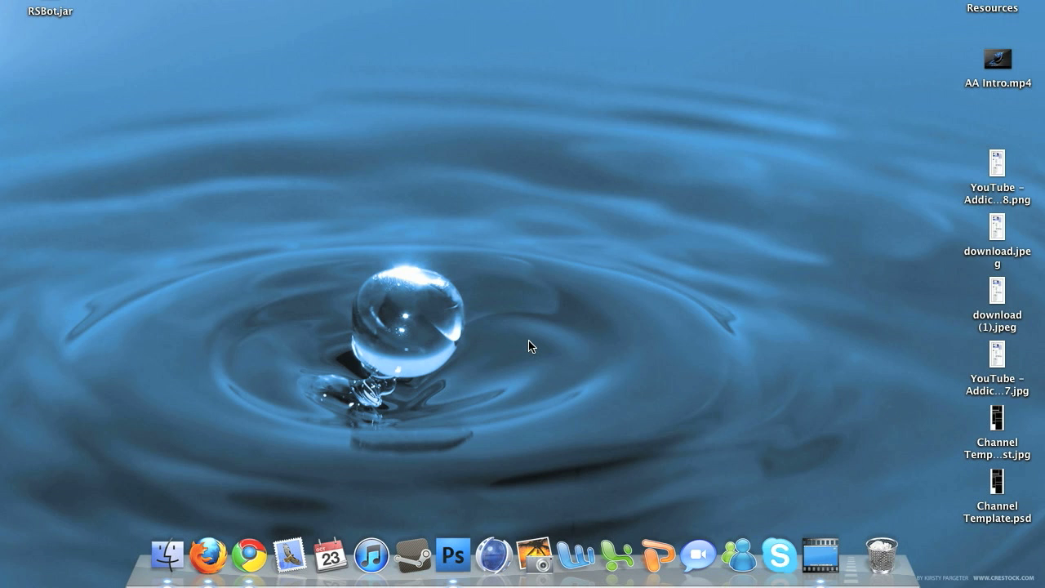
pyautogui.moveTo(400, 450)
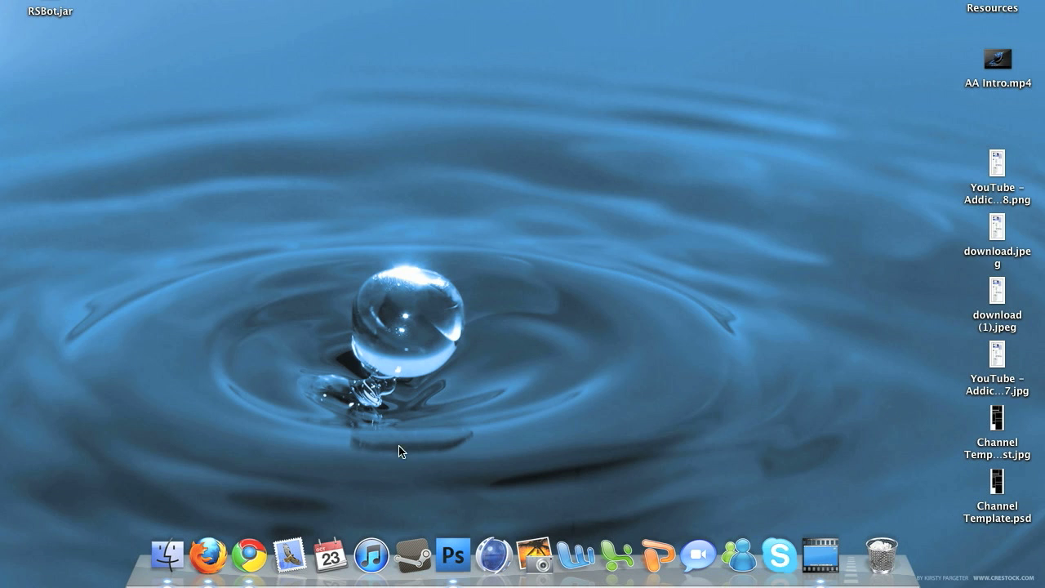
pyautogui.moveTo(249, 543)
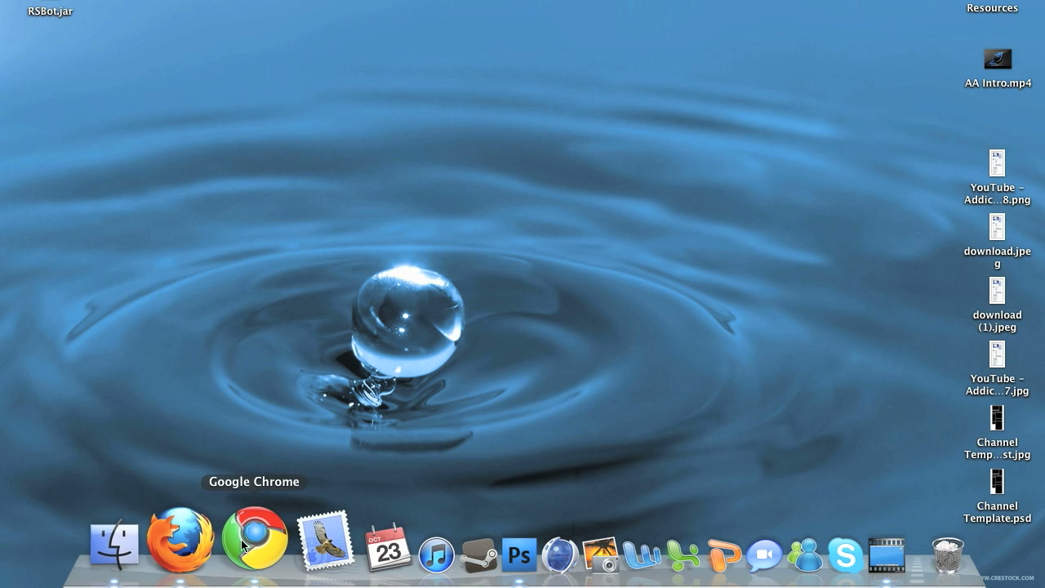
pyautogui.moveTo(227, 283)
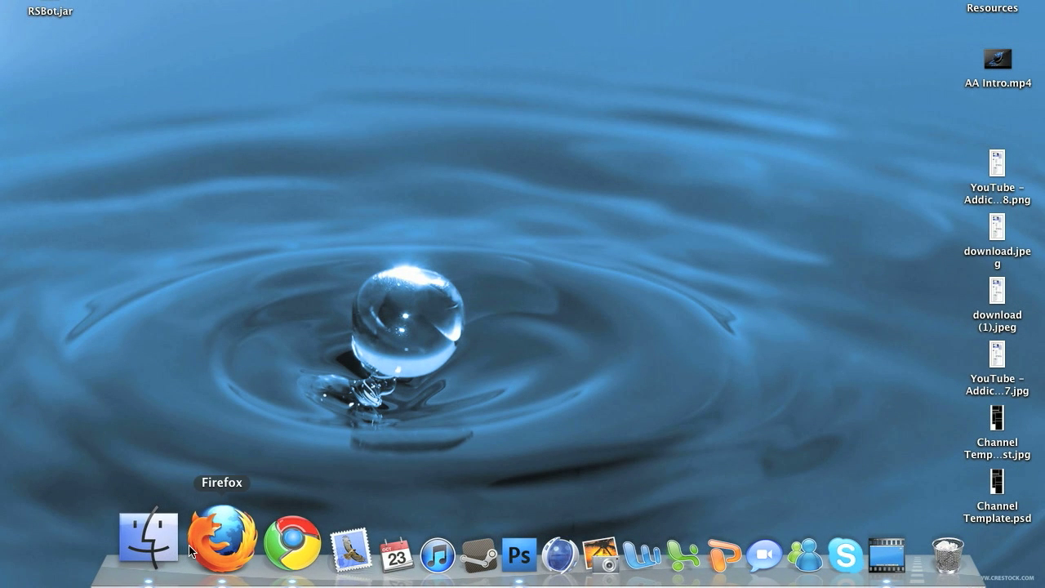
# Open Firefox and add the Screengrab add-on from its add-ons page.
pyautogui.click(220, 546)
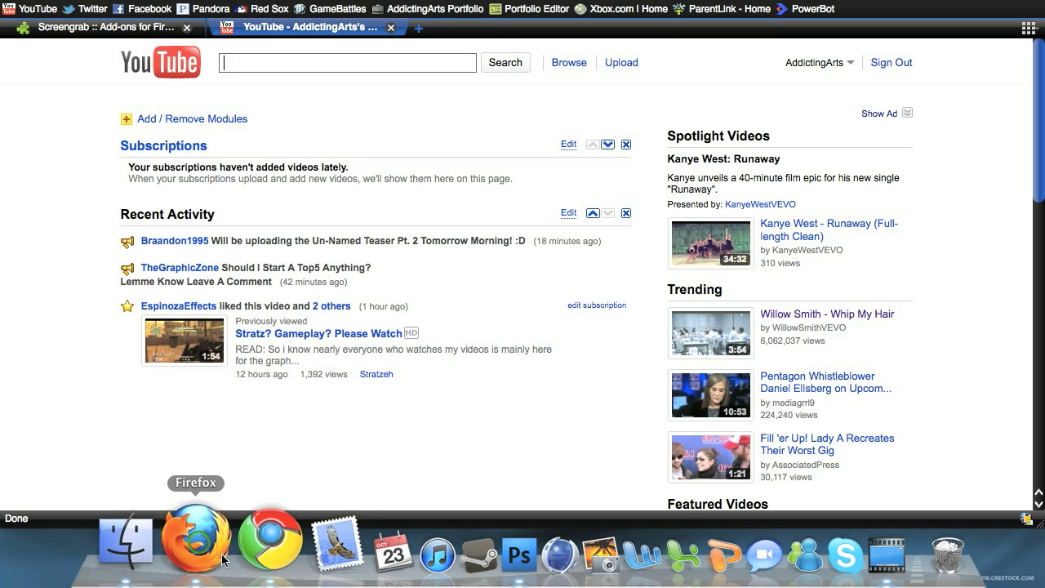
pyautogui.click(106, 27)
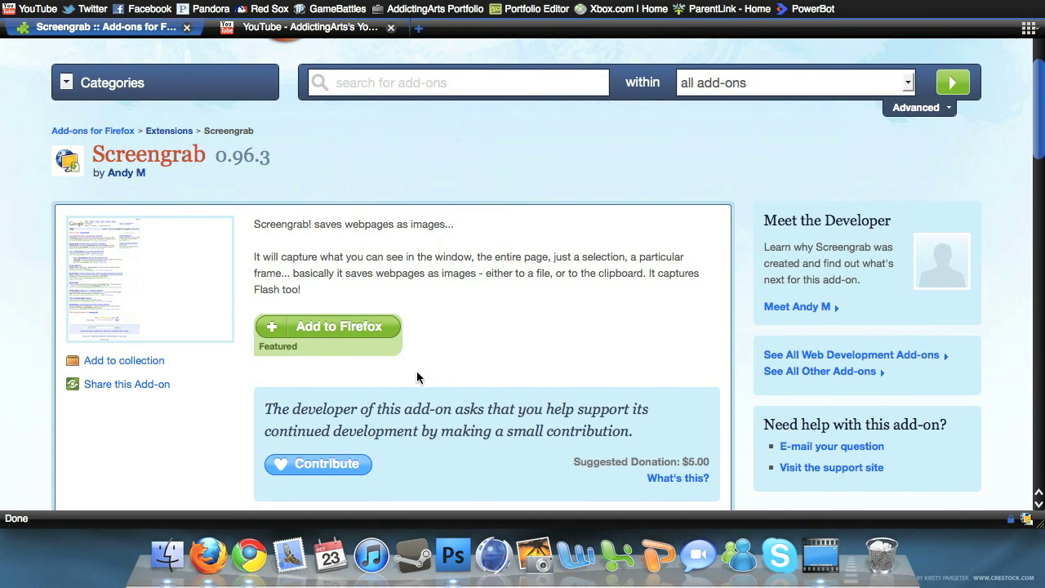
pyautogui.click(327, 326)
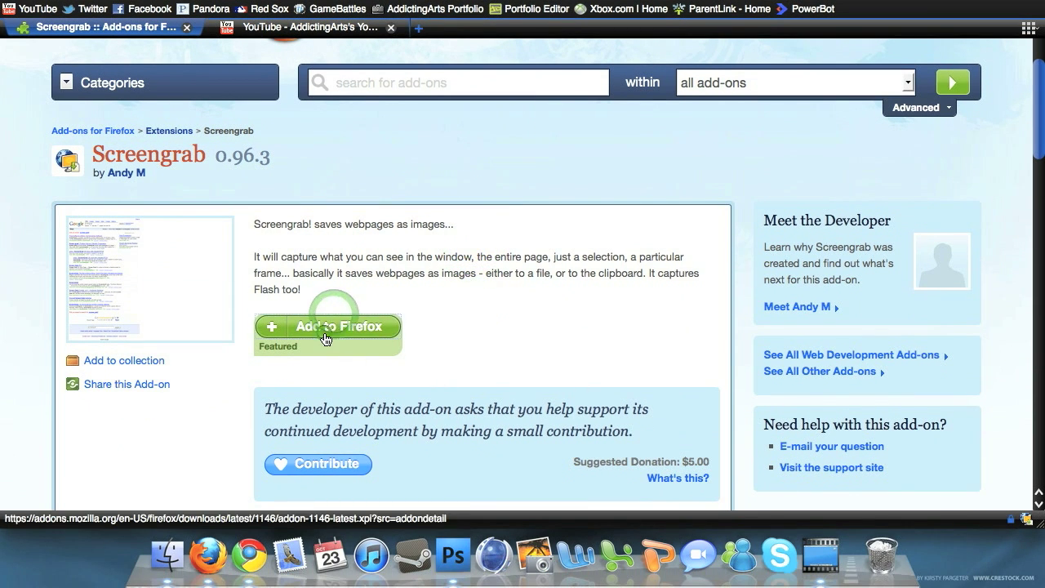
pyautogui.click(328, 326)
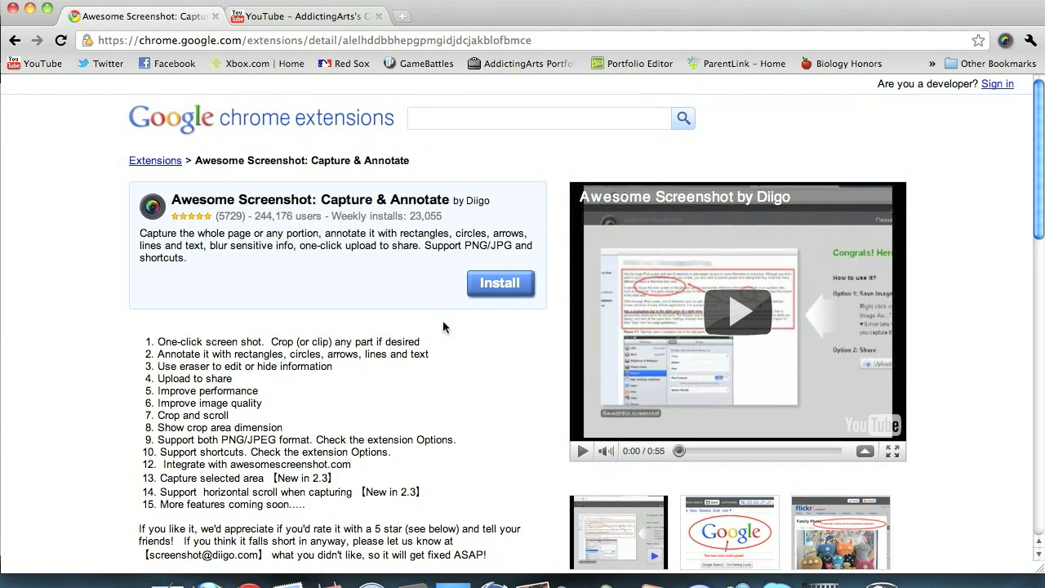
# Bring the Chrome window showing the Awesome Screenshot page to the front.
pyautogui.click(501, 300)
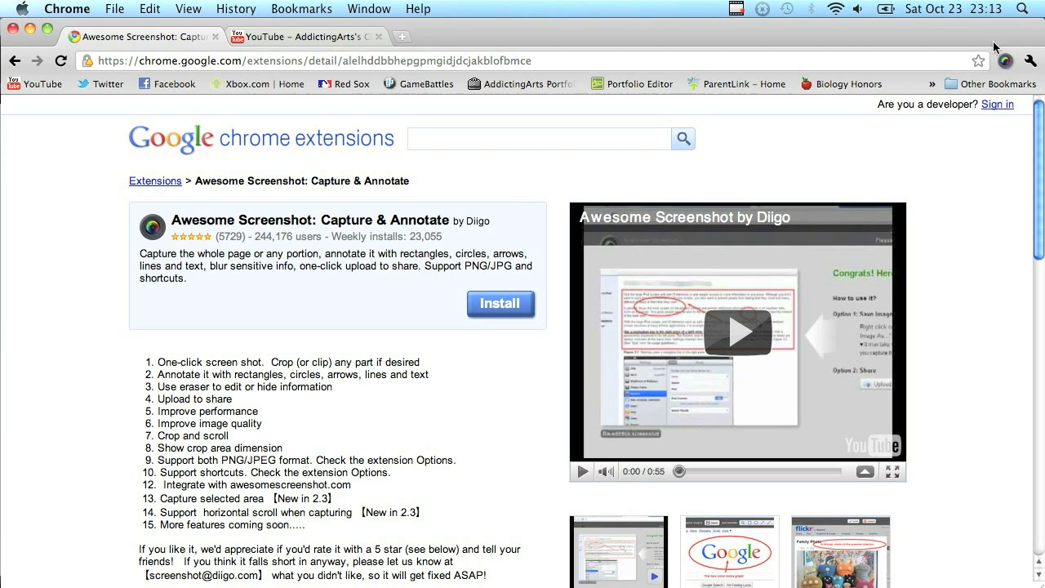
pyautogui.moveTo(357, 277)
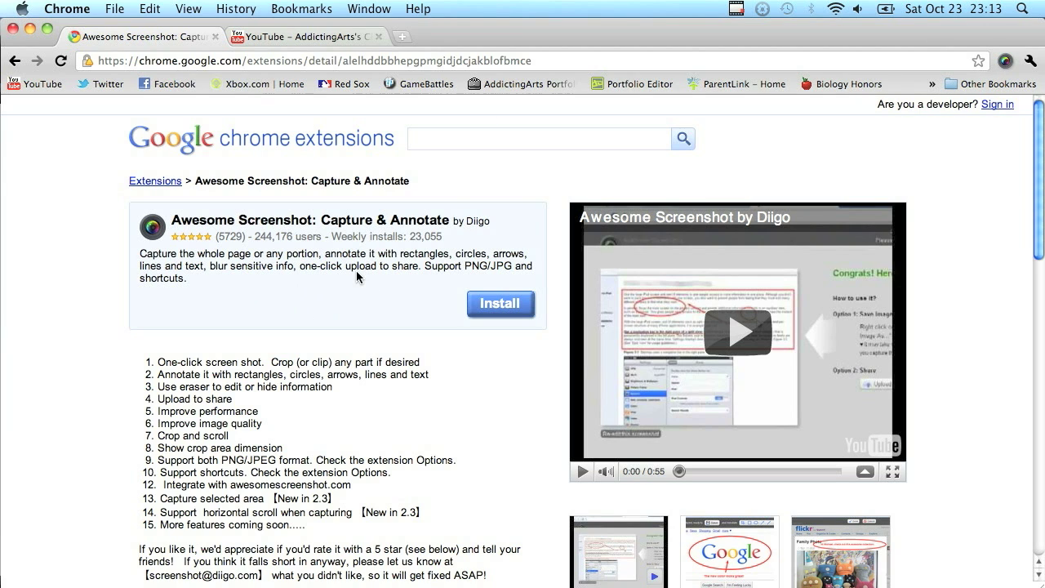
pyautogui.moveTo(962, 195)
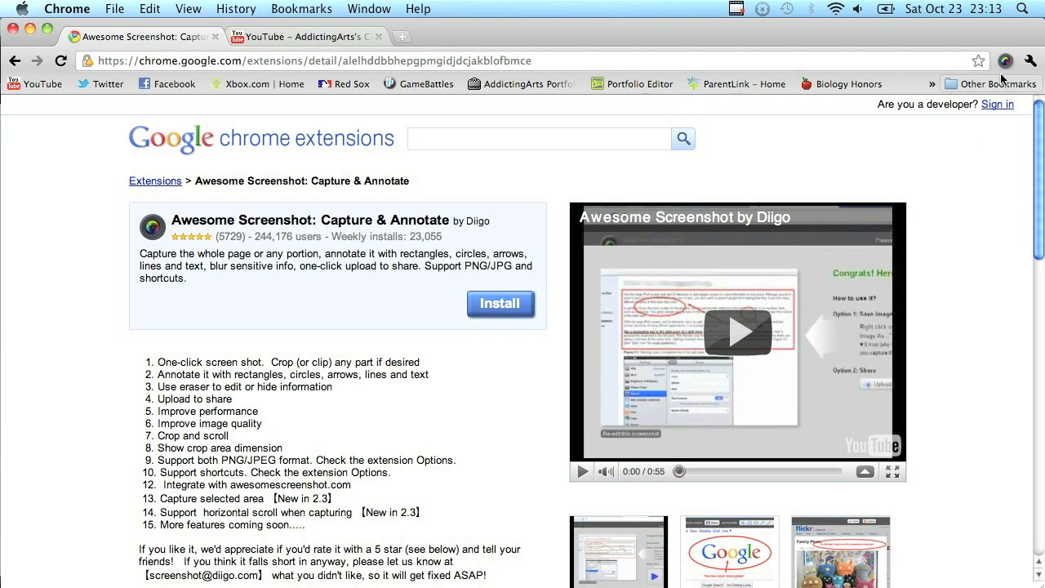
pyautogui.moveTo(1005, 60)
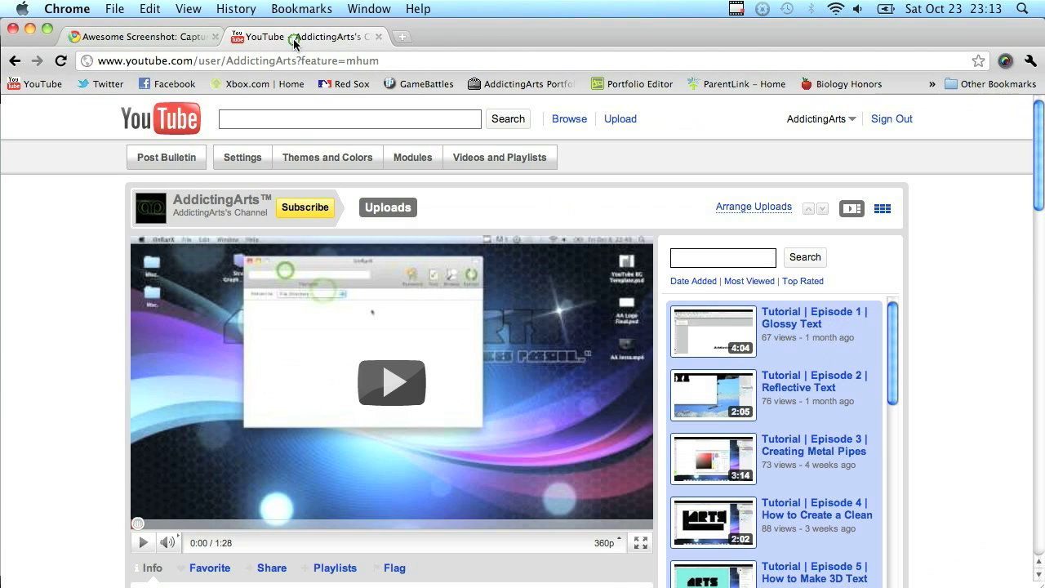
# Go from the YouTube home page to My Channel through the account menu.
pyautogui.click(160, 119)
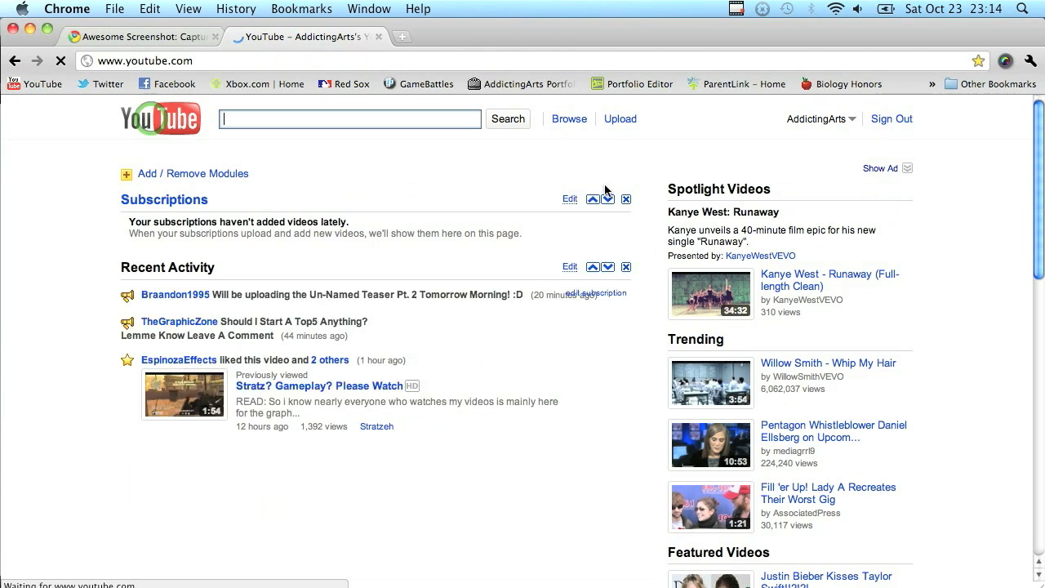
pyautogui.click(819, 119)
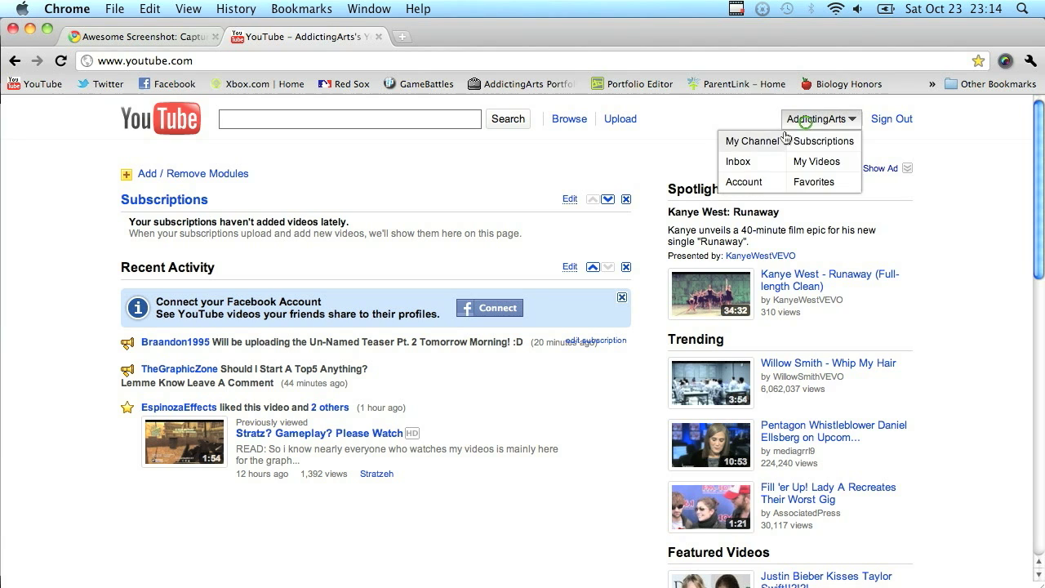
pyautogui.click(739, 141)
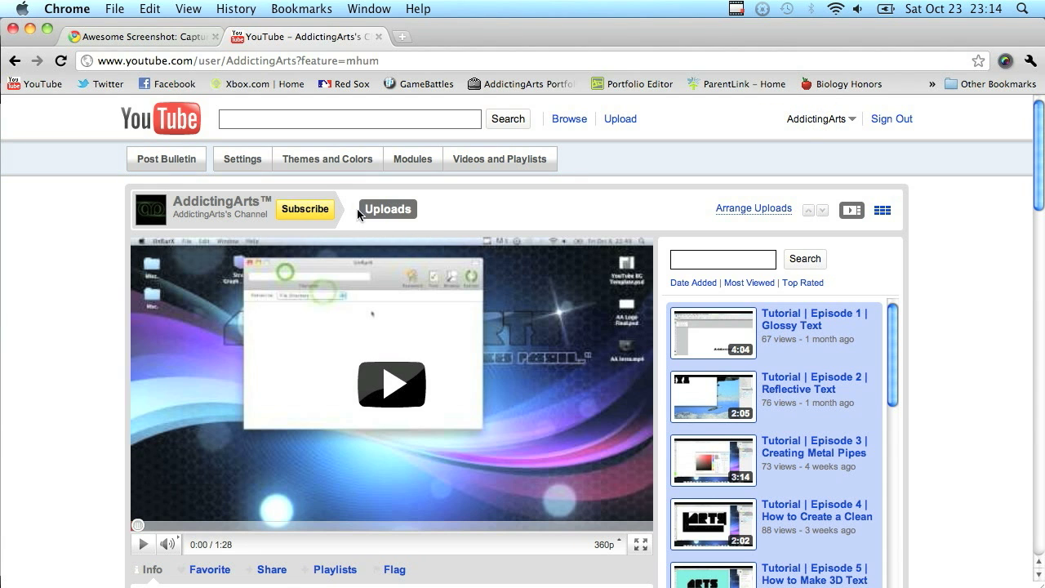
pyautogui.click(327, 158)
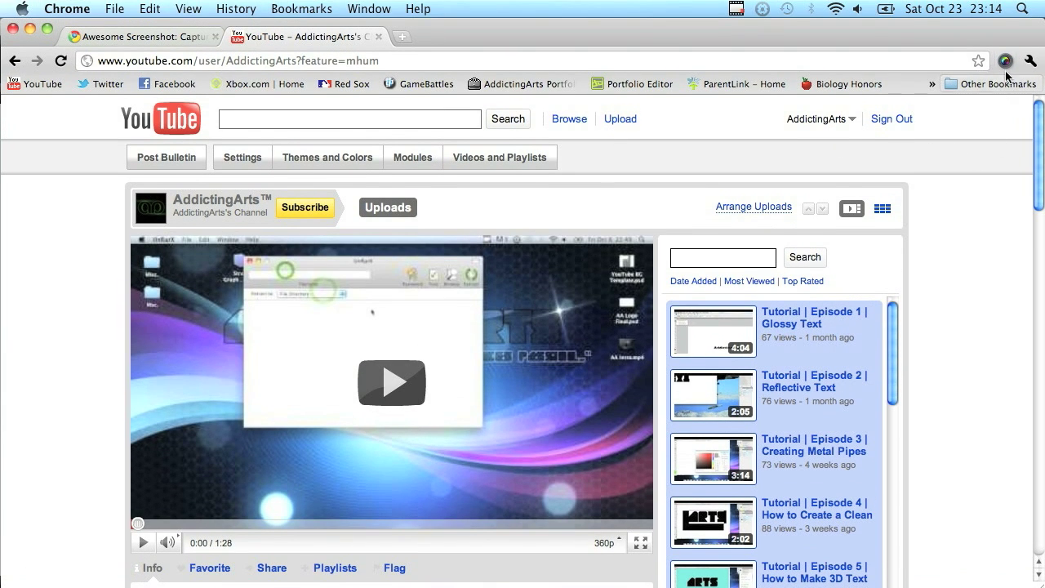
# Capture the entire channel page with Awesome Screenshot.
pyautogui.click(1005, 60)
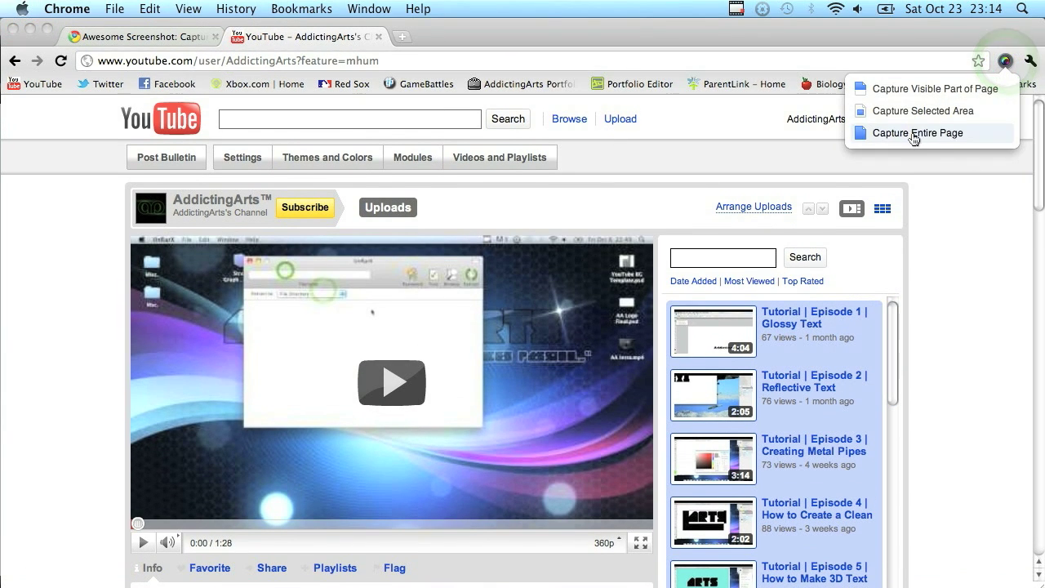
pyautogui.click(918, 132)
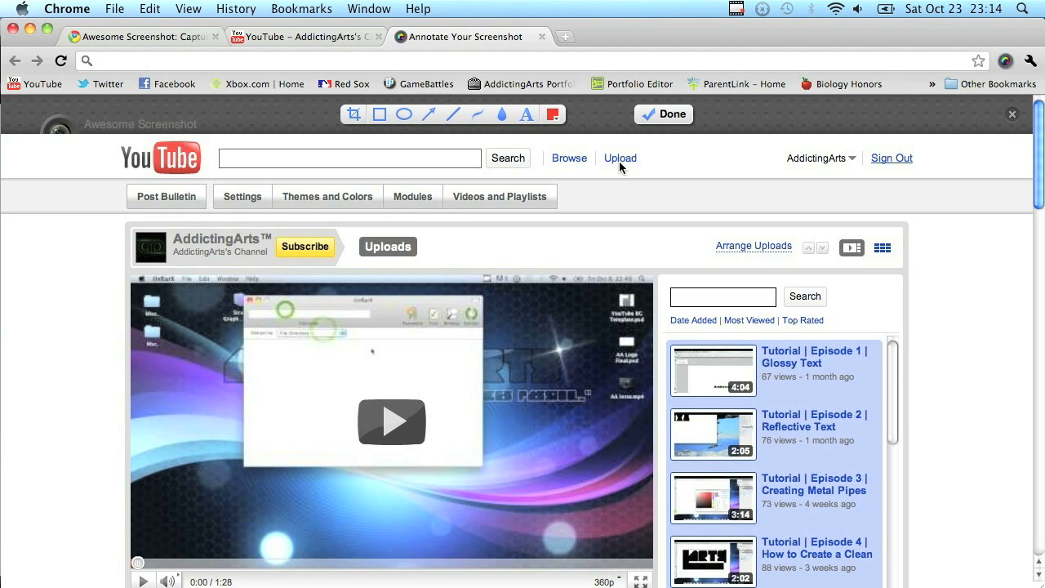
pyautogui.click(663, 114)
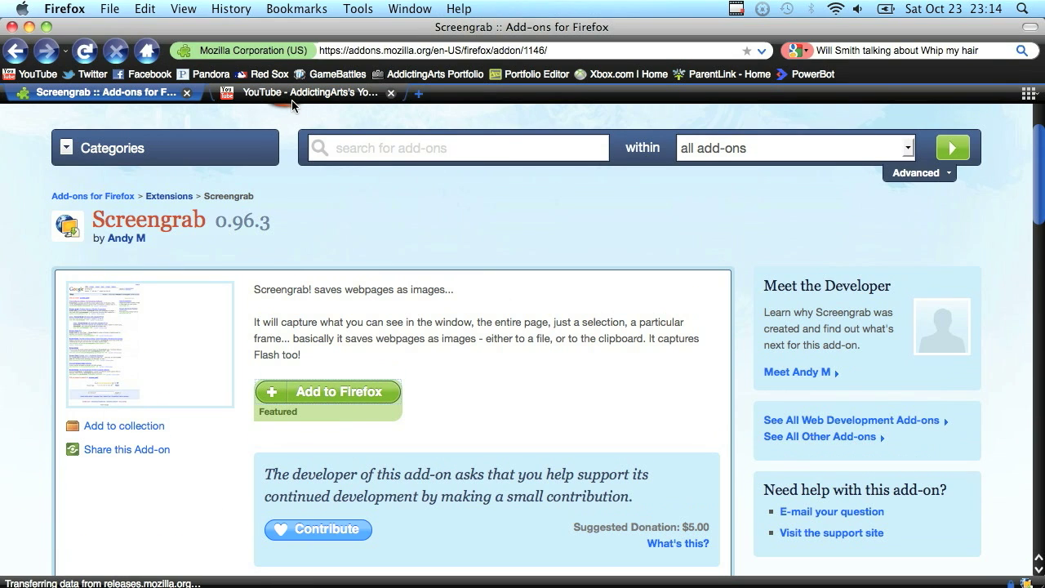
# Switch Firefox to the AddictingArts YouTube channel tab.
pyautogui.click(310, 93)
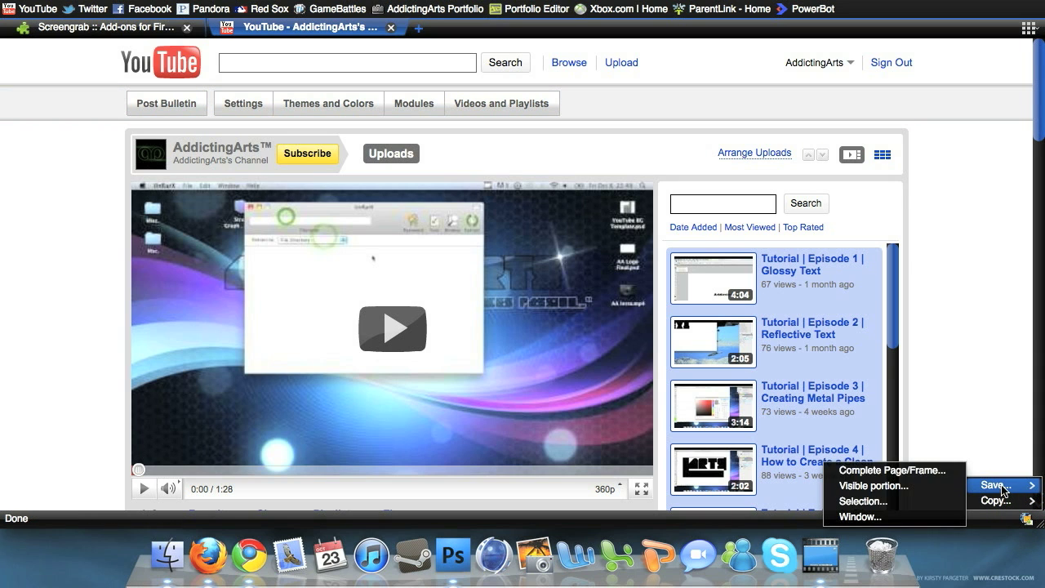
pyautogui.moveTo(894, 471)
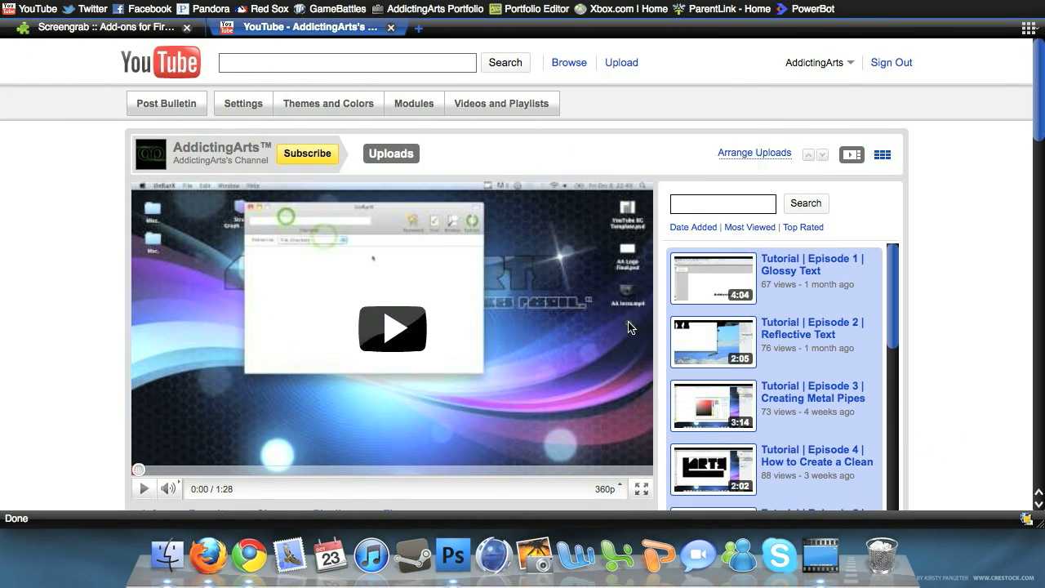
pyautogui.moveTo(147, 487)
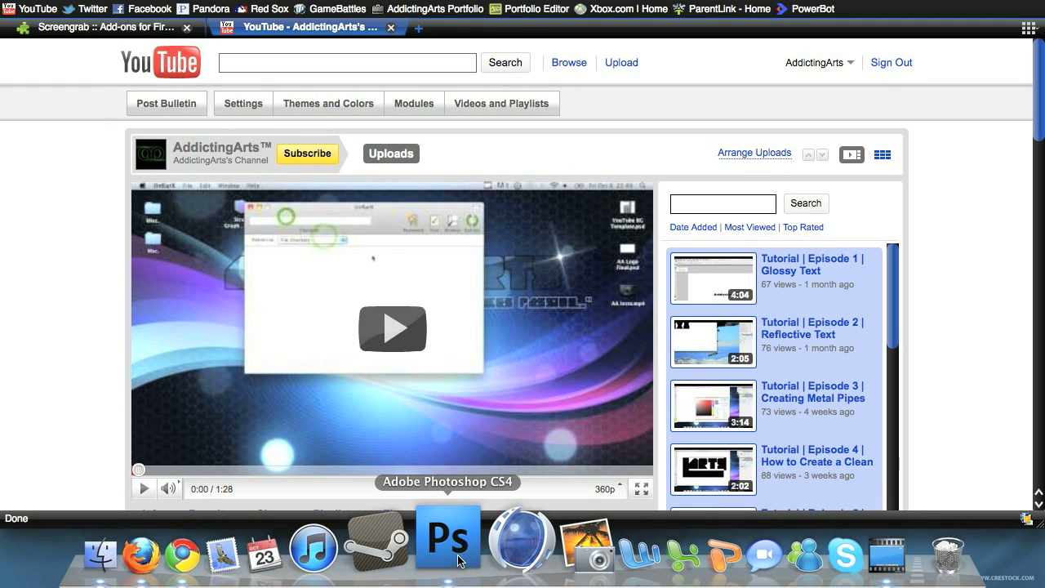
# Switch to Photoshop and open the YouTube channel screenshot JPG via File > Open.
pyautogui.click(447, 538)
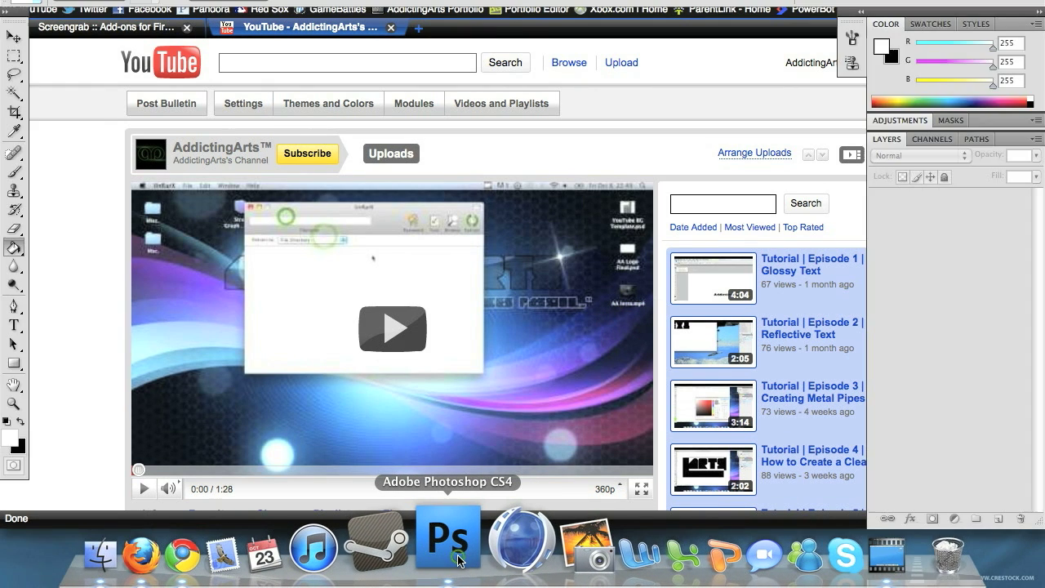
pyautogui.click(131, 9)
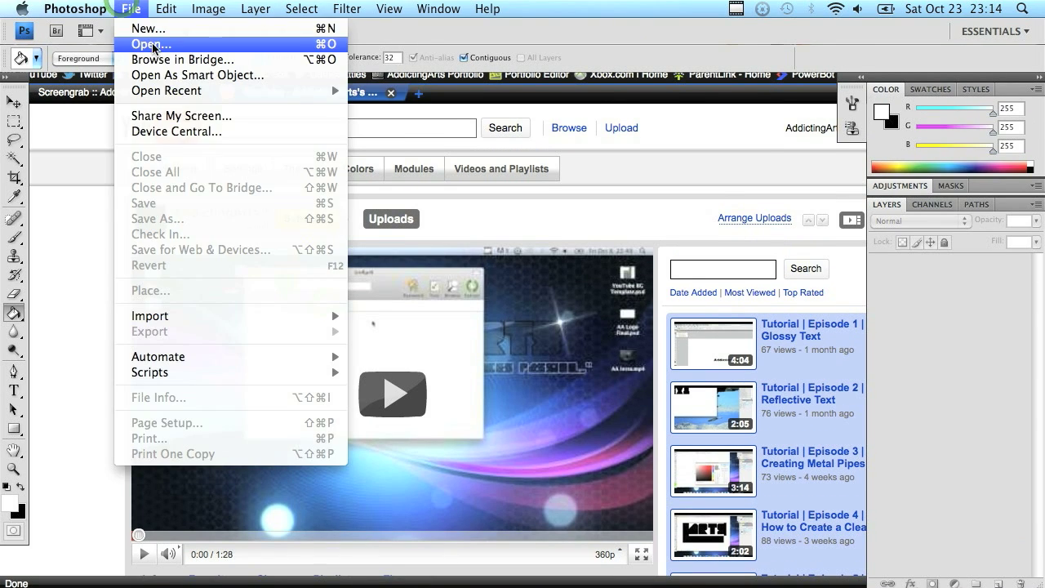
pyautogui.click(150, 44)
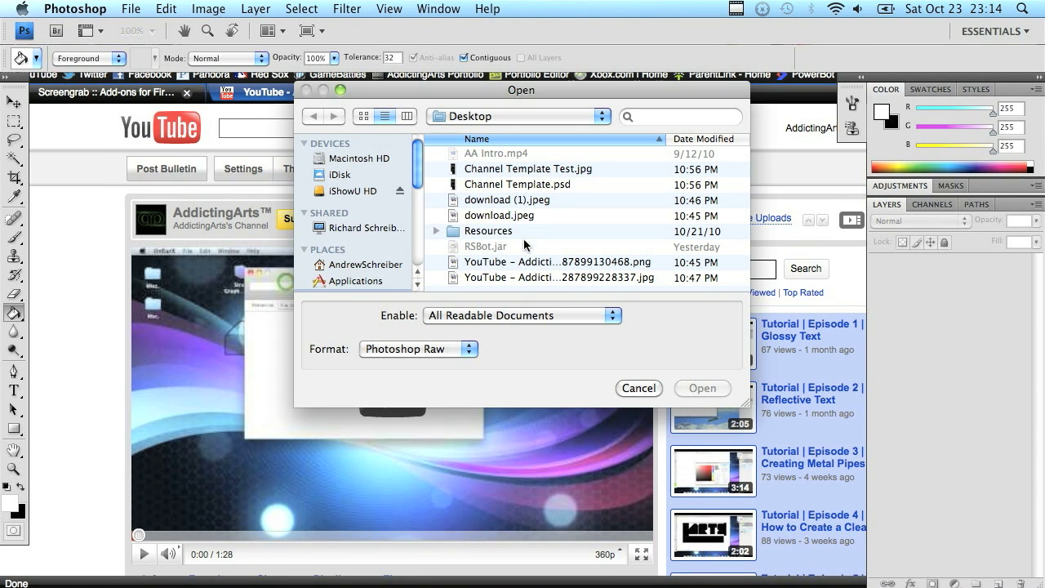
pyautogui.click(639, 388)
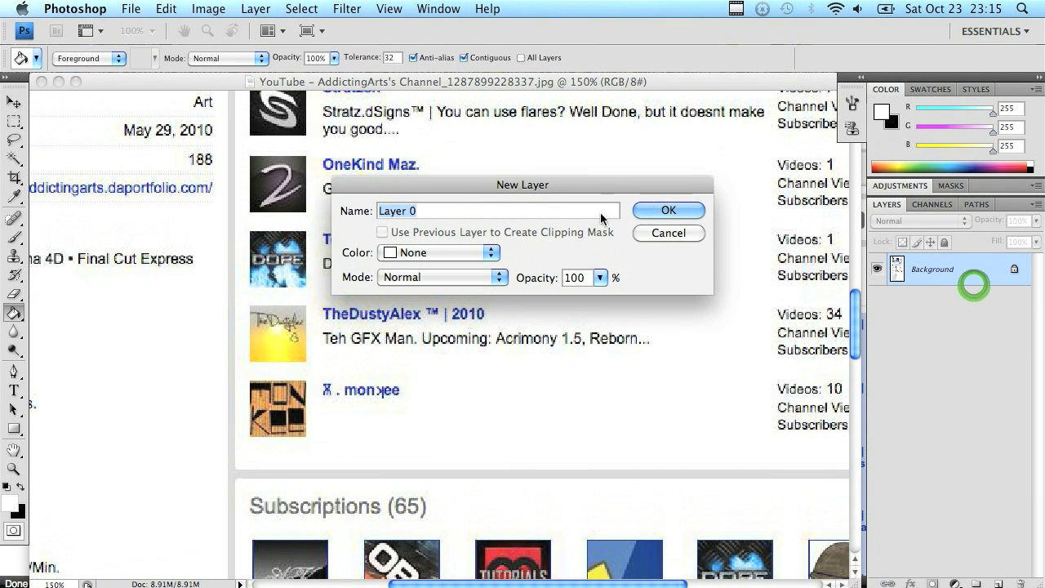
# Confirm the New Layer dialog to convert Background into Layer 0.
pyautogui.click(668, 210)
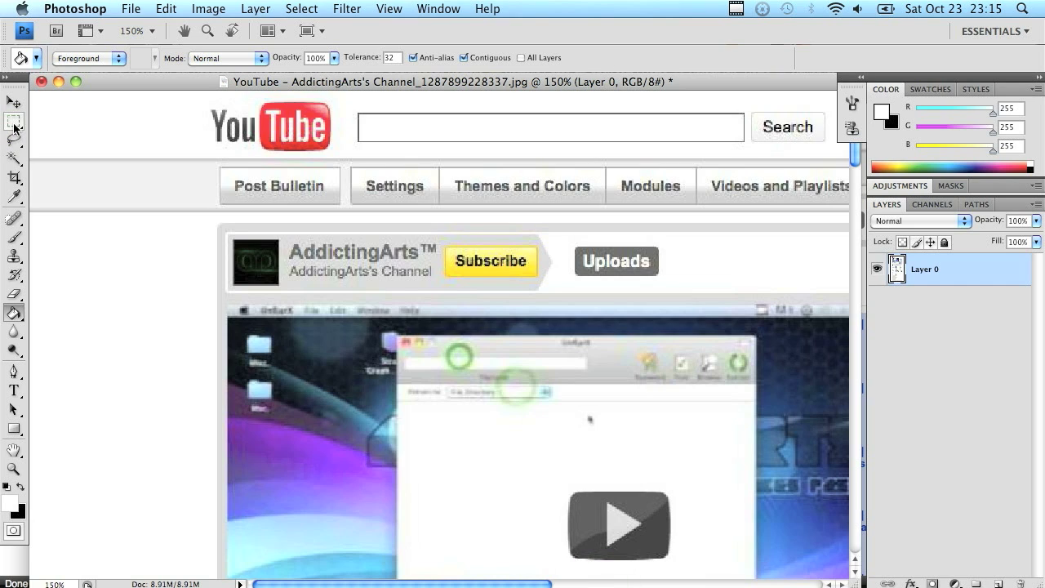
pyautogui.moveTo(14, 123)
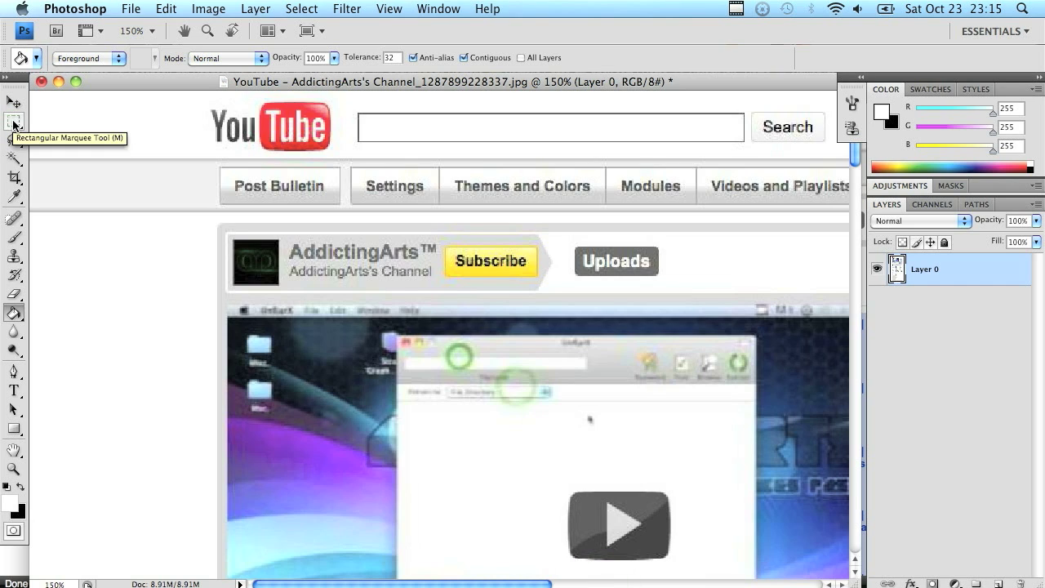
# Marquee-select YouTube's top bar and invert the selection to strip the site header.
pyautogui.click(14, 123)
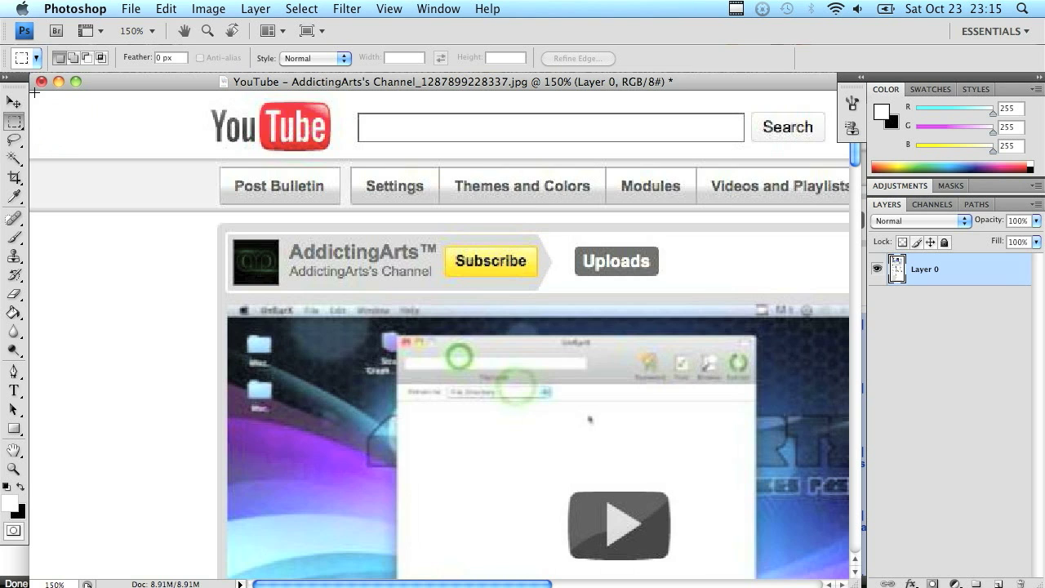
pyautogui.moveTo(30, 96)
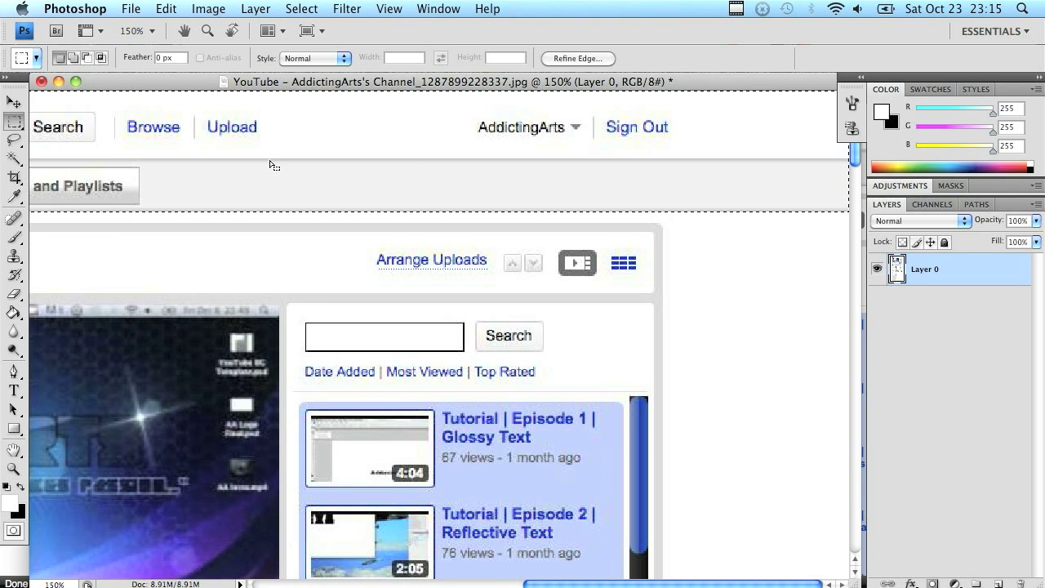
pyautogui.rightClick(272, 163)
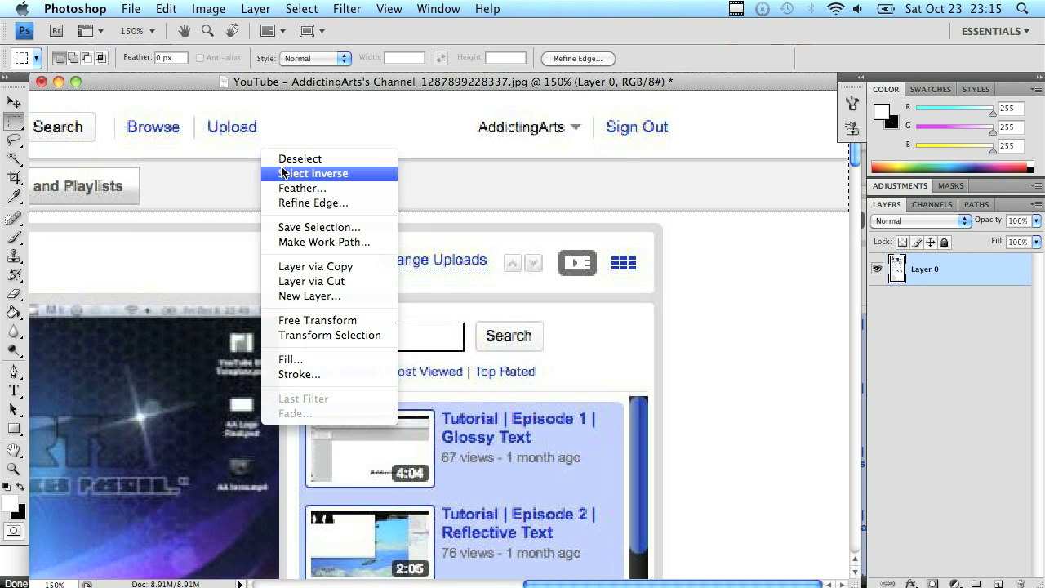
pyautogui.click(208, 9)
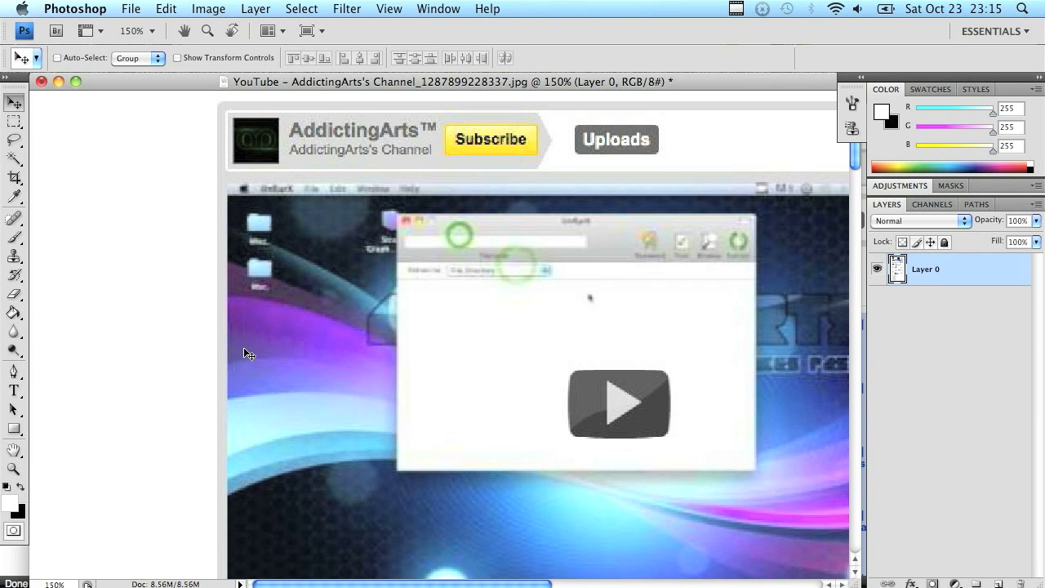
pyautogui.click(390, 9)
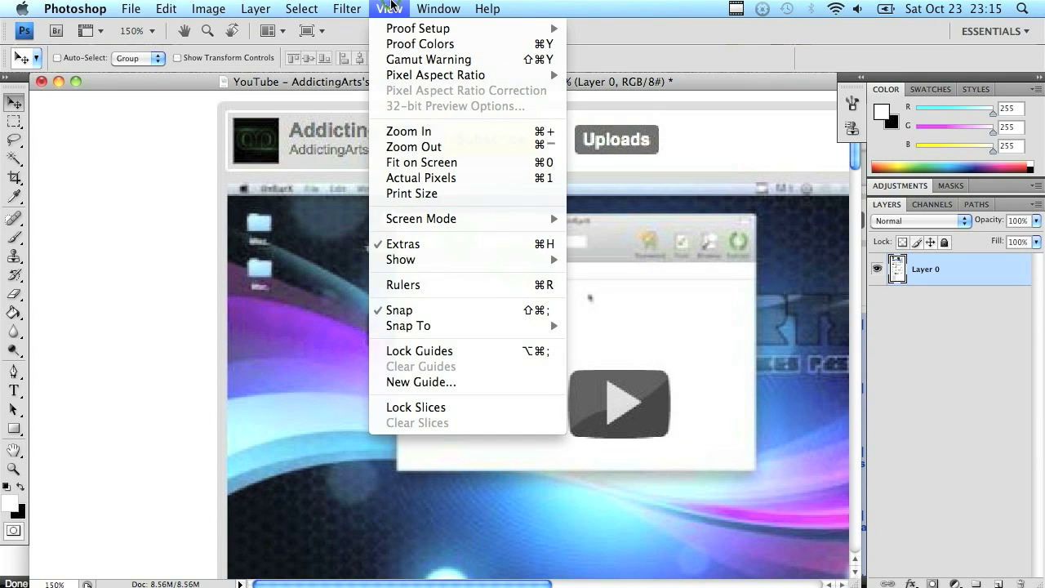
# Turn on rulers and drag guides to the header module's top, bottom and left edges.
pyautogui.click(388, 9)
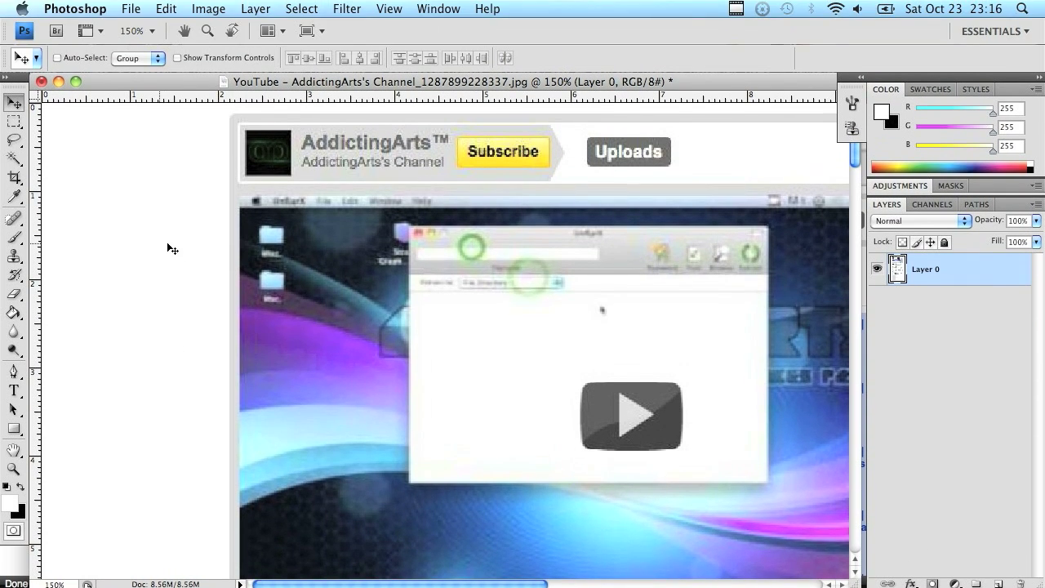
pyautogui.moveTo(365, 130)
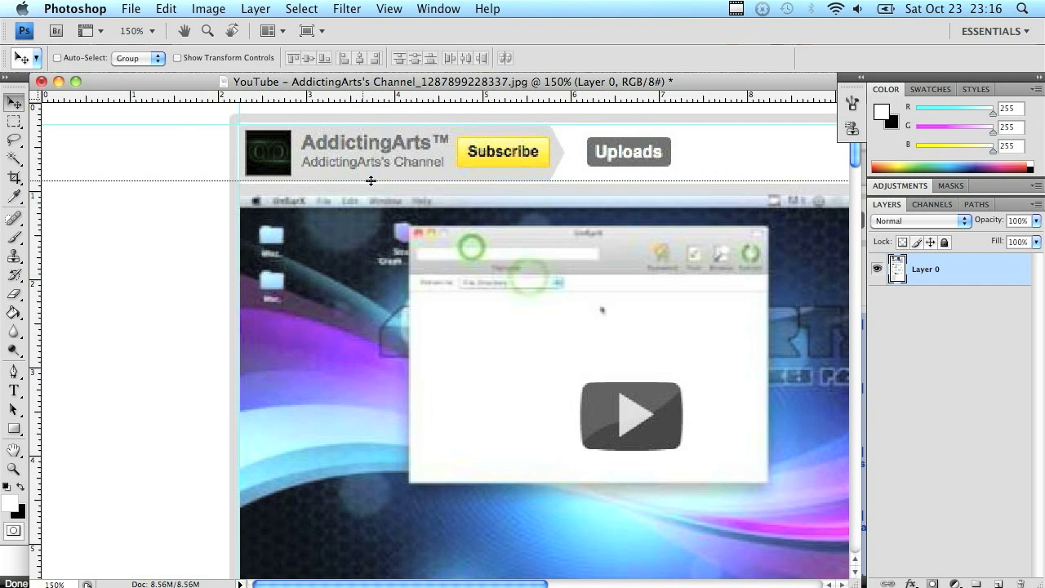
pyautogui.moveTo(239, 226)
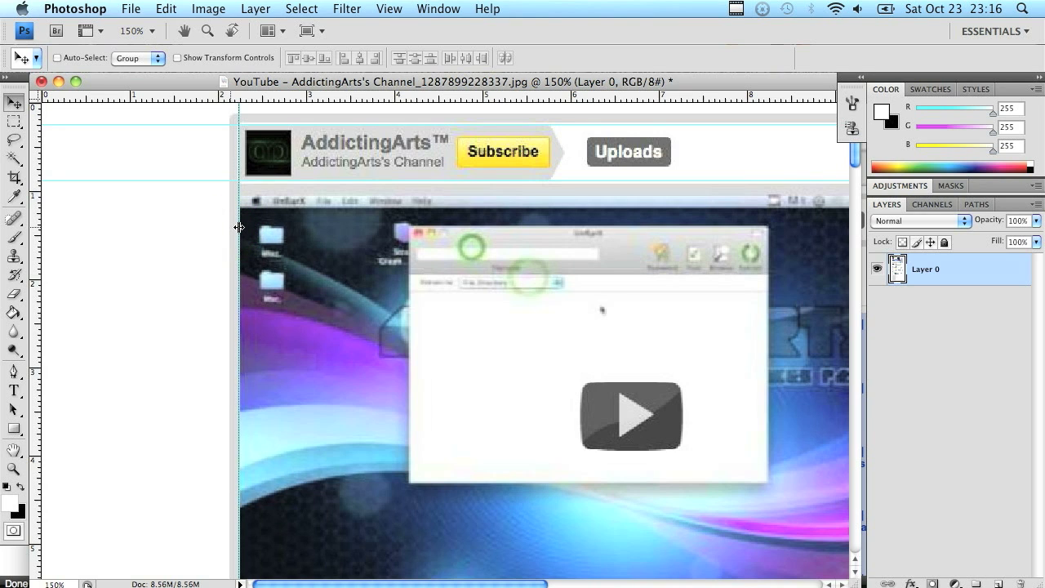
pyautogui.moveTo(282, 305)
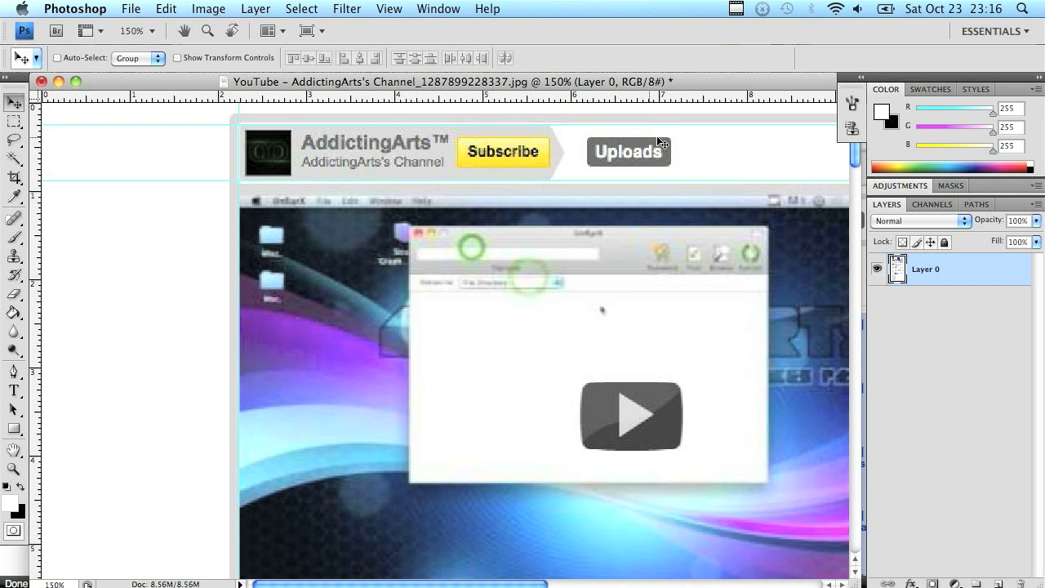
pyautogui.moveTo(739, 6)
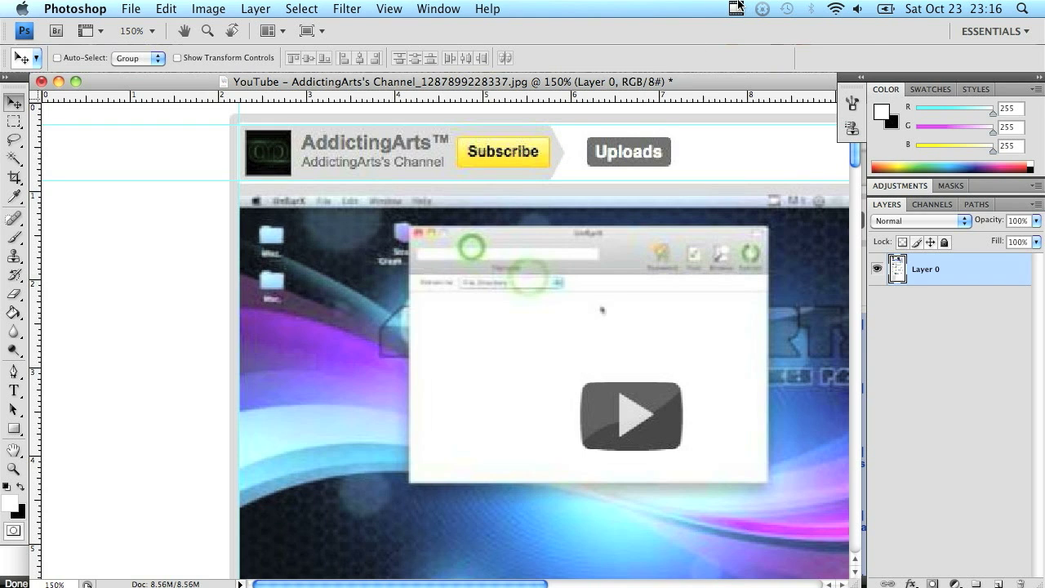
pyautogui.click(738, 8)
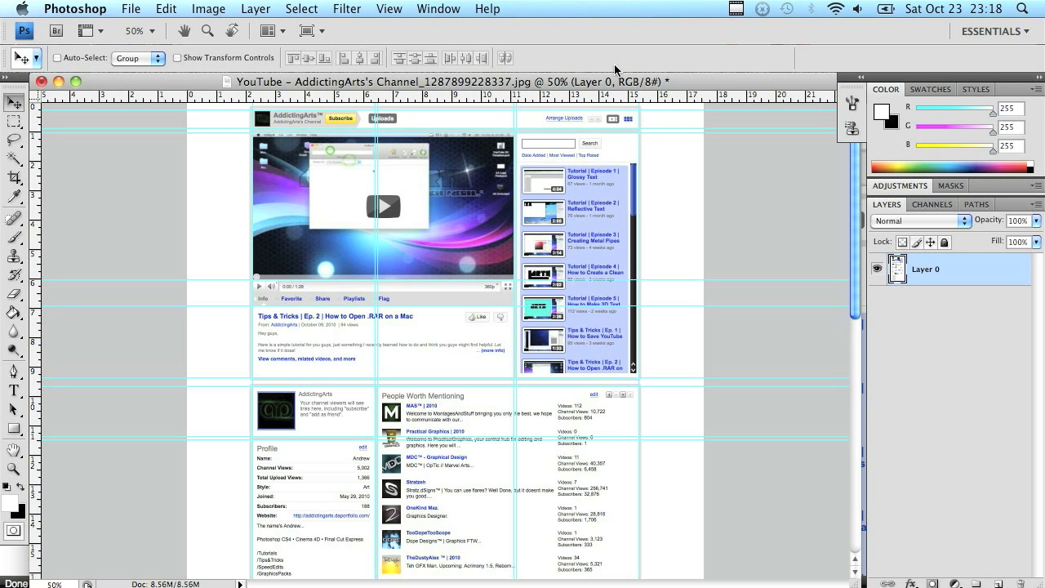
pyautogui.moveTo(714, 207)
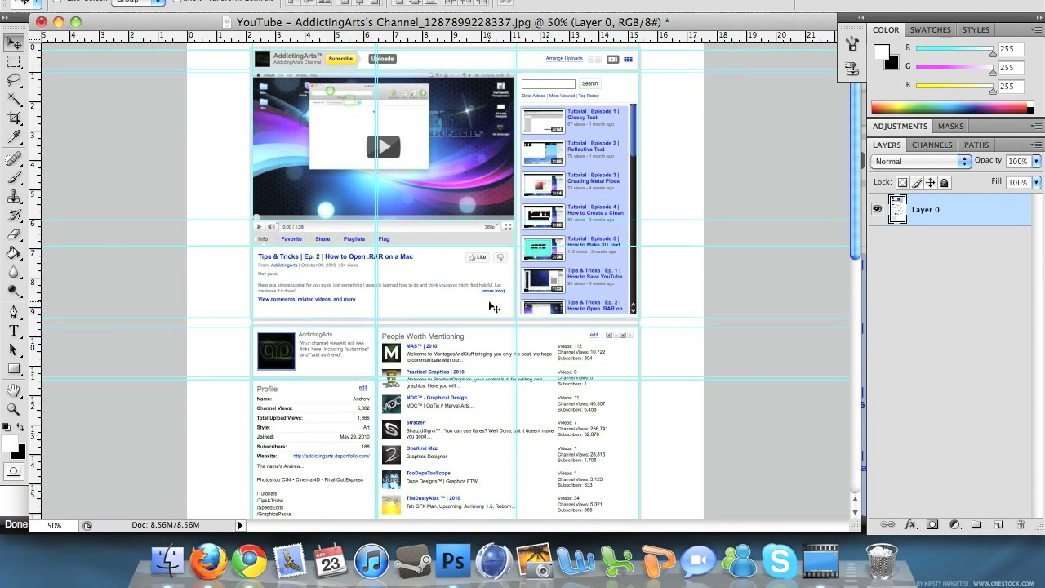
# Scroll down the screenshot to frame the lower channel modules with guides.
pyautogui.scroll(-3)
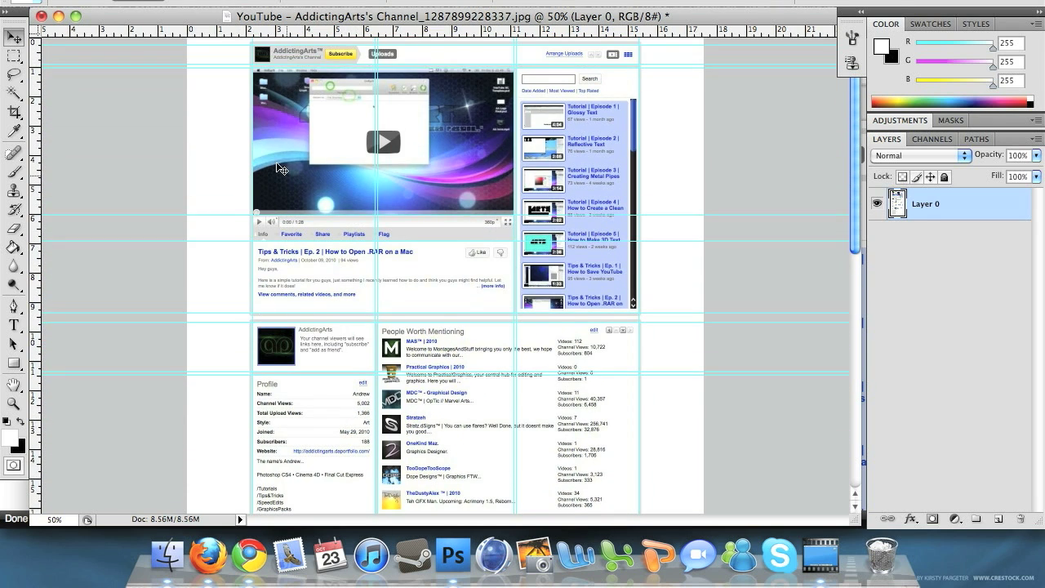
pyautogui.moveTo(14, 384)
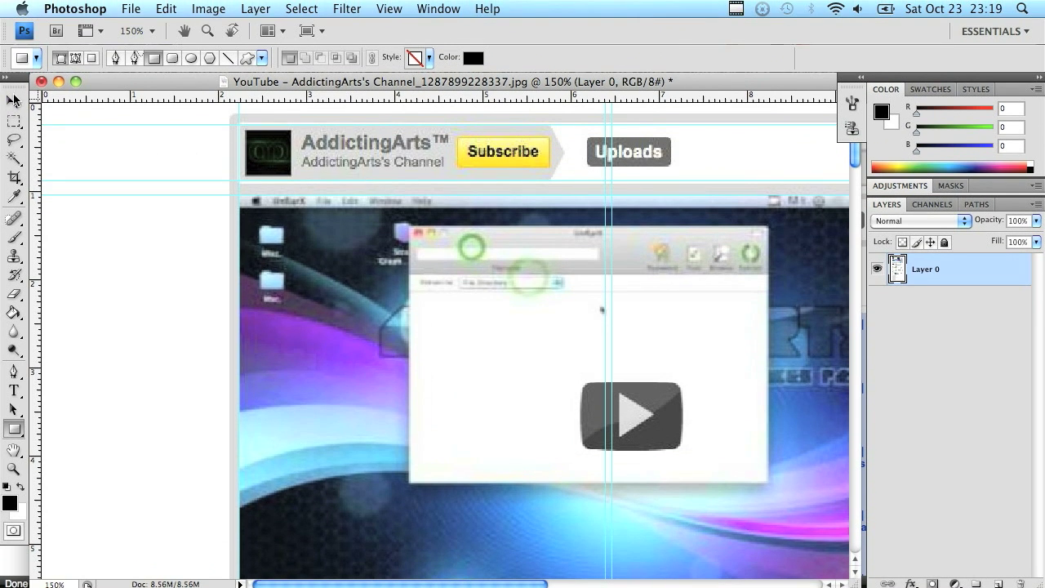
# Draw a black rectangle over the header and rename Shape 1 to Header.
pyautogui.click(14, 100)
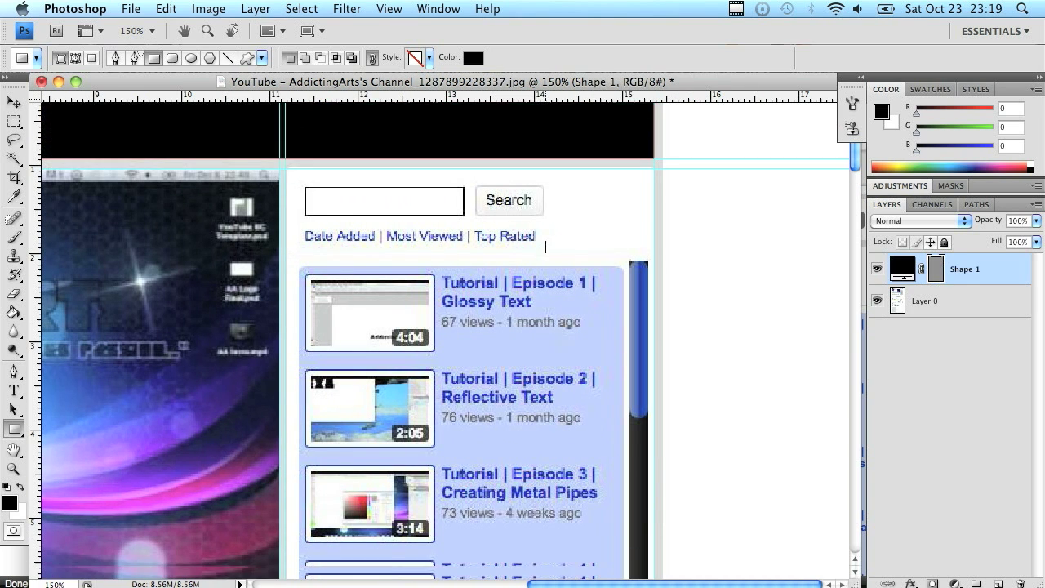
pyautogui.scroll(-3)
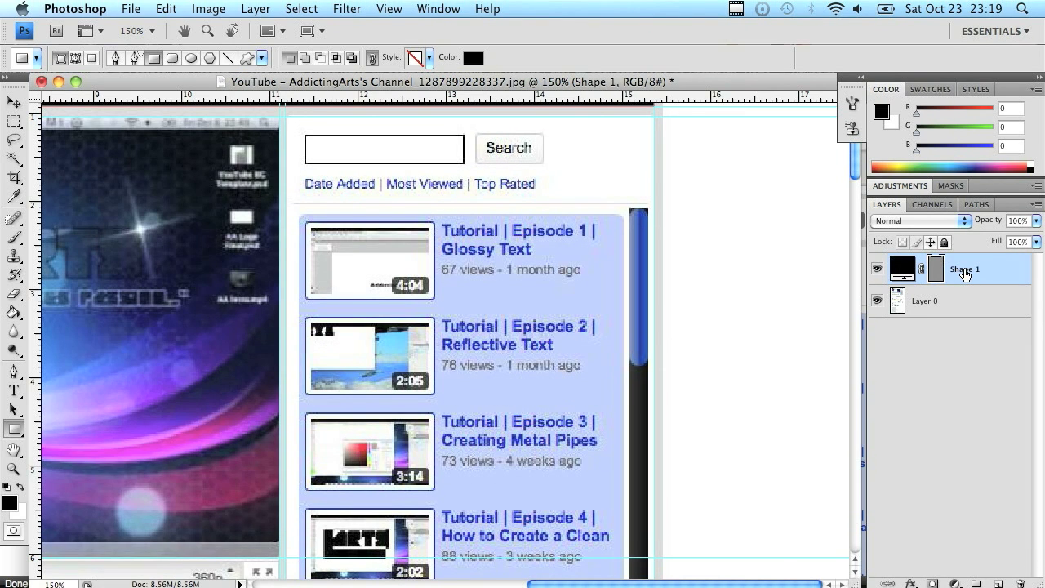
pyautogui.doubleClick(964, 270)
pyautogui.write('Header')
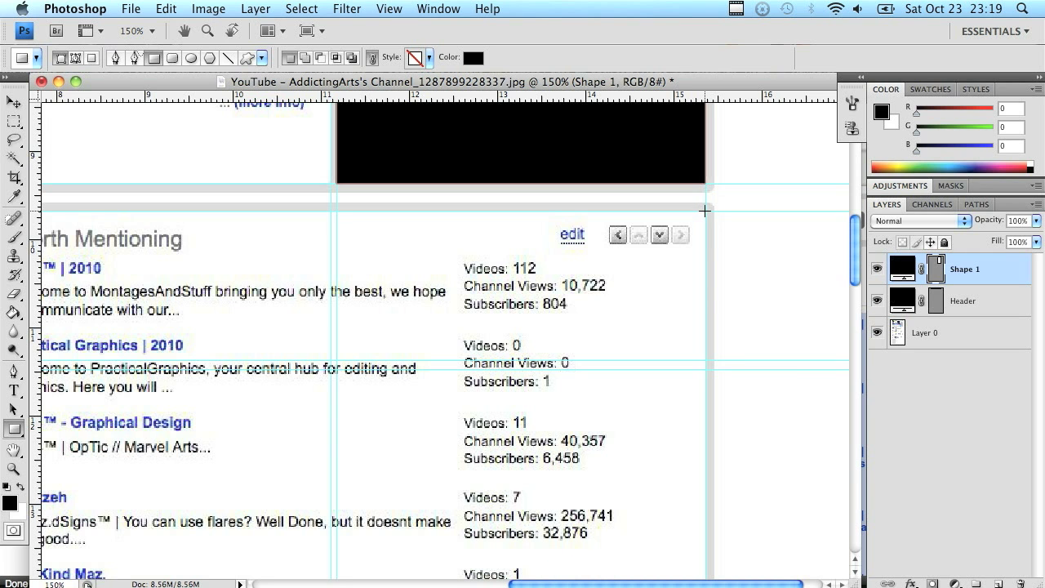
pyautogui.scroll(-3)
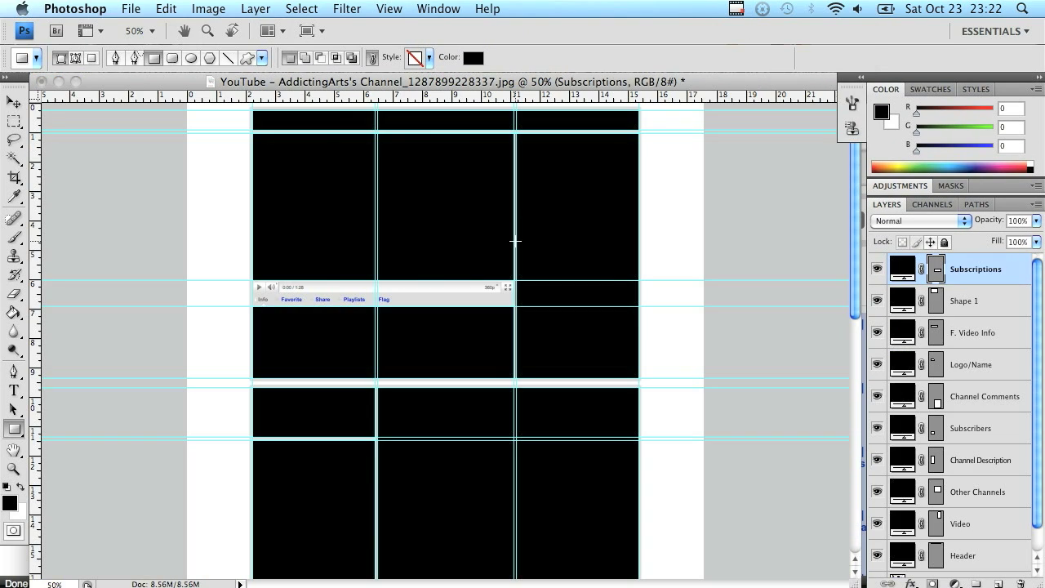
# Hide the channel screenshot Layer 0 and add a new empty layer above it.
pyautogui.click(14, 104)
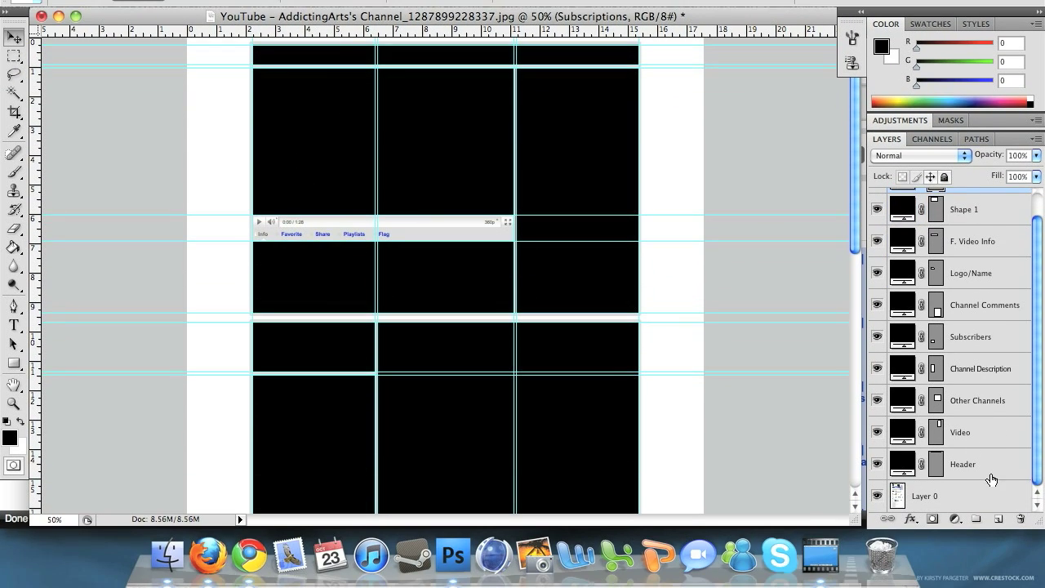
pyautogui.click(983, 305)
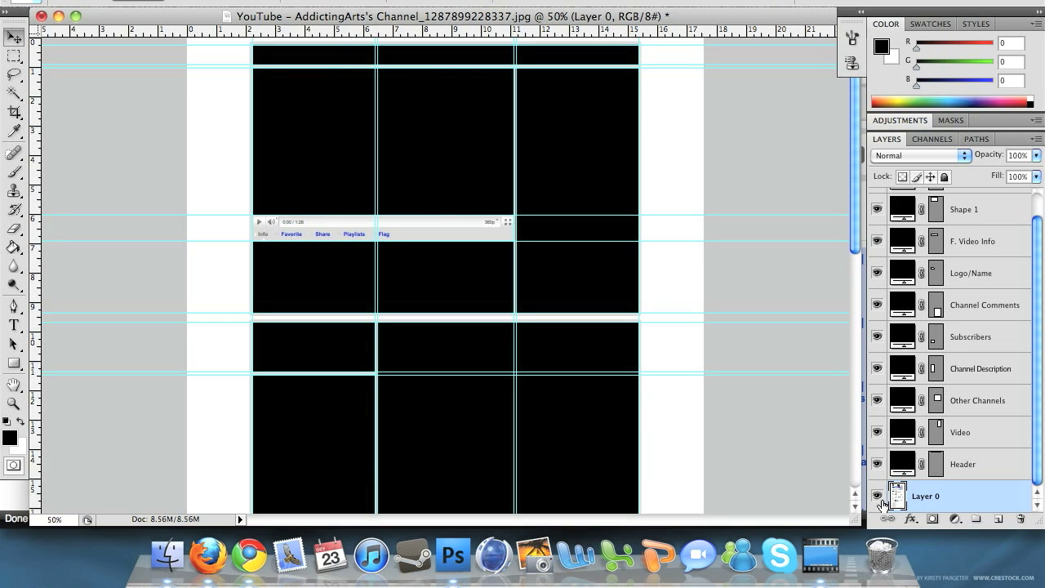
pyautogui.moveTo(879, 499)
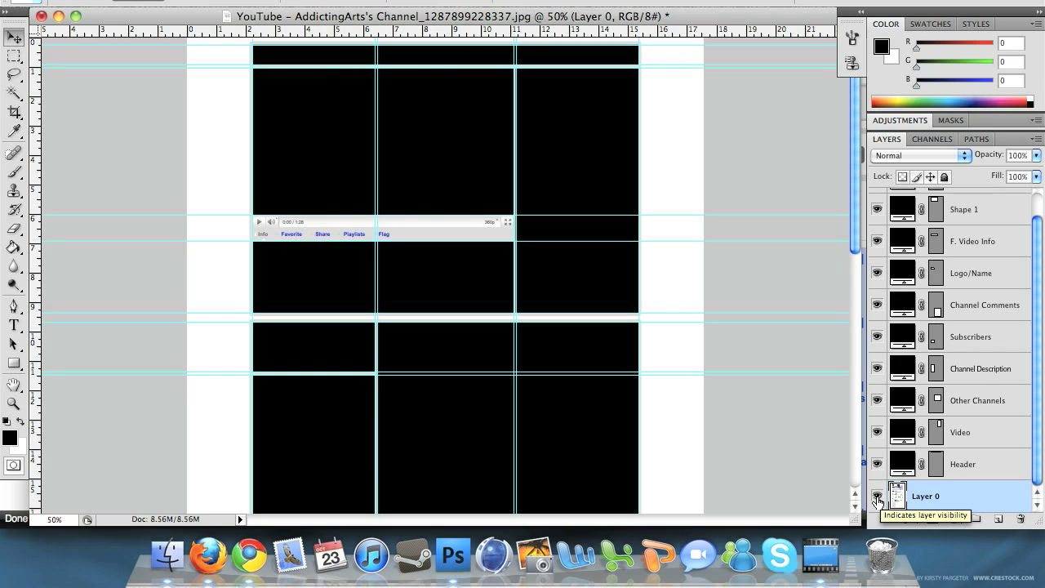
pyautogui.click(877, 495)
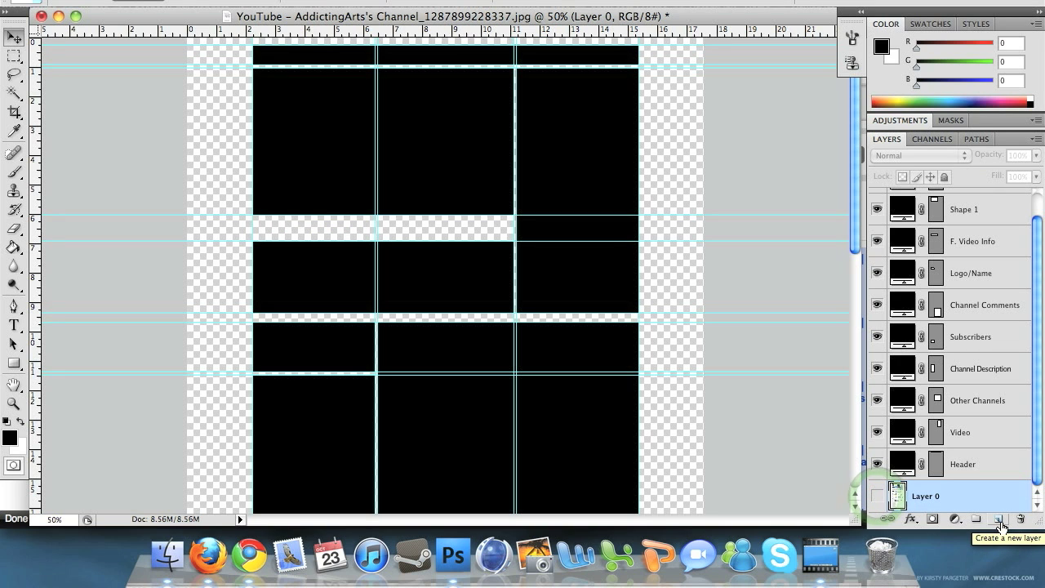
pyautogui.click(1000, 519)
pyautogui.write('Channel Template Test.psd')
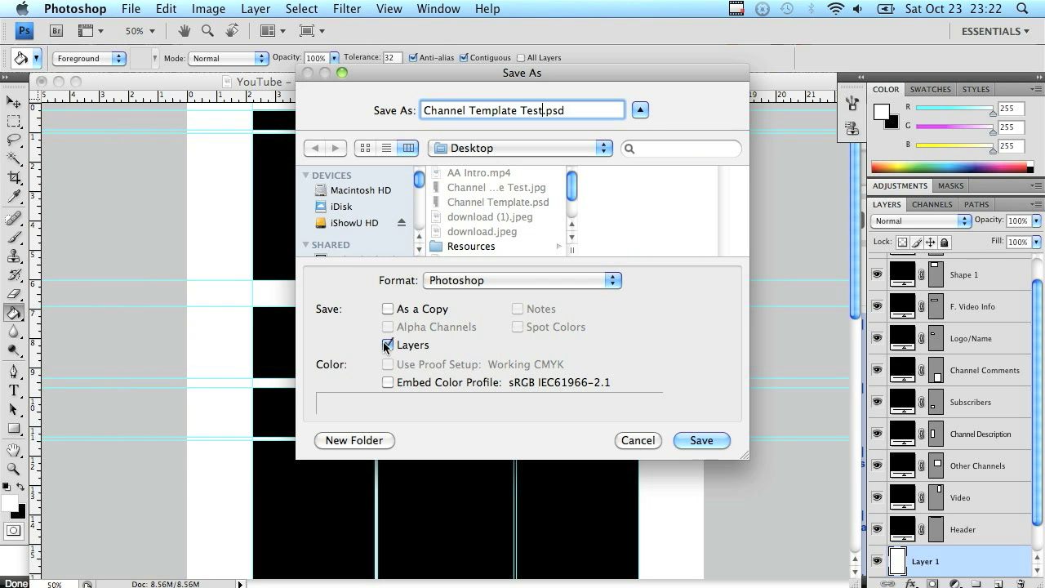
# Save Channel Template Test as a JPEG at maximum quality 12.
pyautogui.click(521, 280)
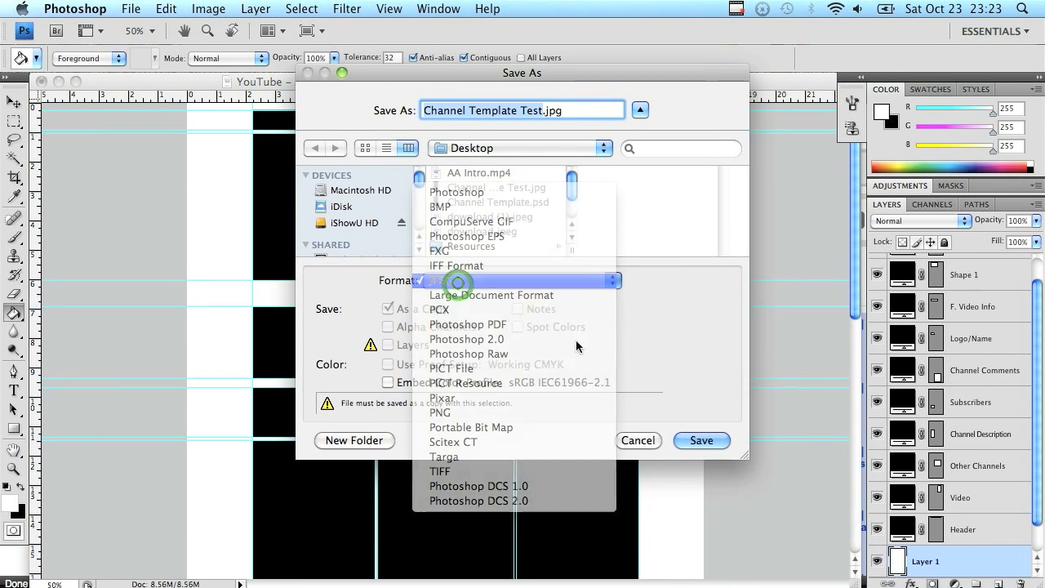
pyautogui.click(700, 441)
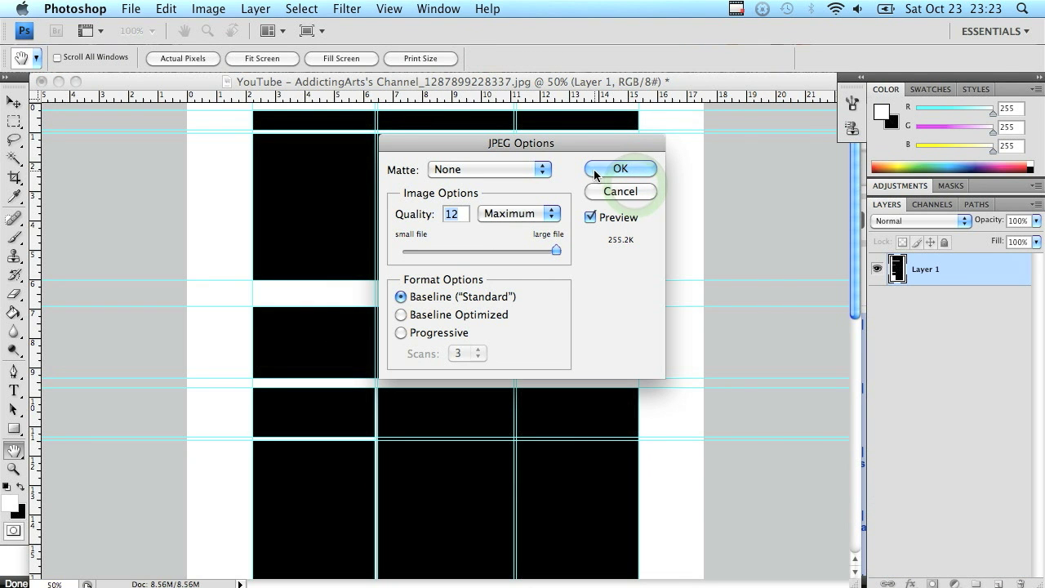
pyautogui.click(620, 168)
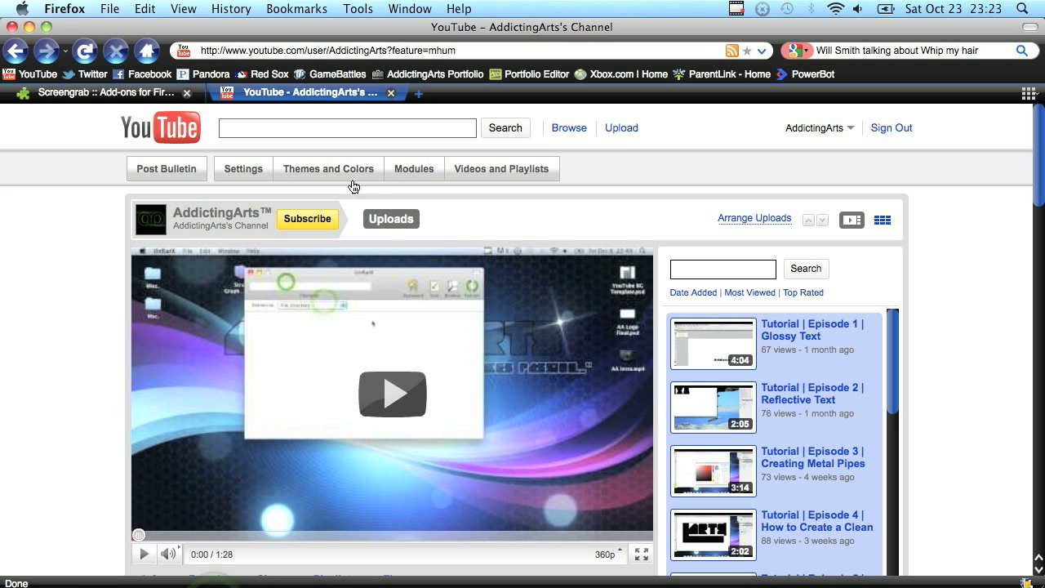
# Set Channel Template Test.jpg as the channel background and scroll to check the module alignment.
pyautogui.click(327, 168)
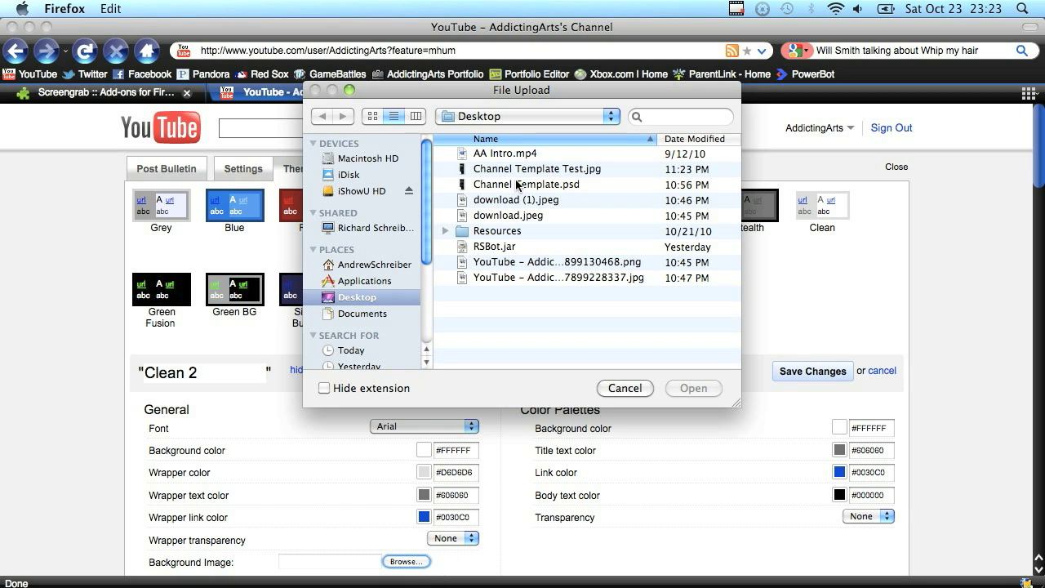
pyautogui.moveTo(557, 178)
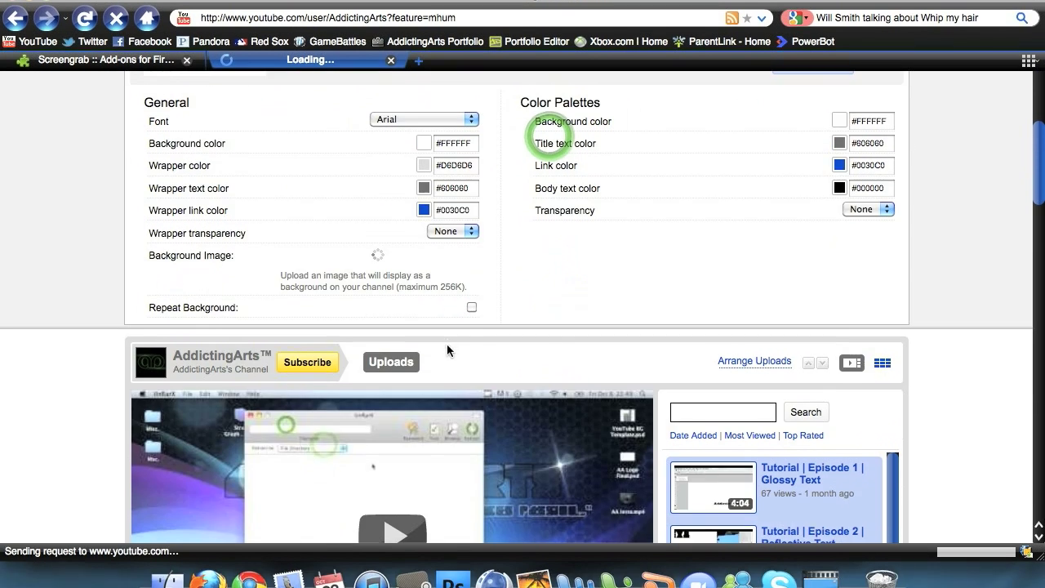
pyautogui.click(453, 233)
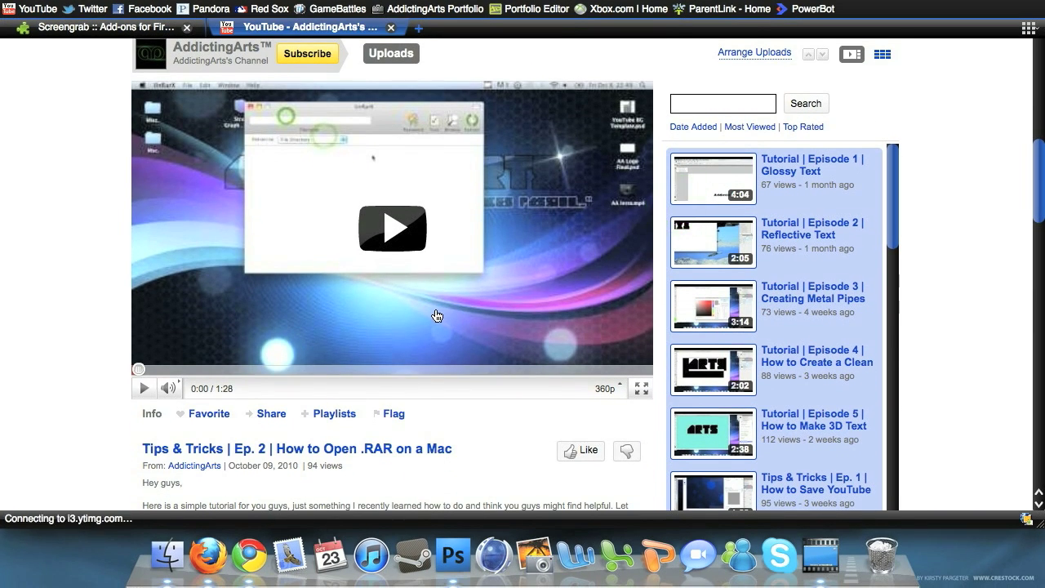
pyautogui.scroll(-3)
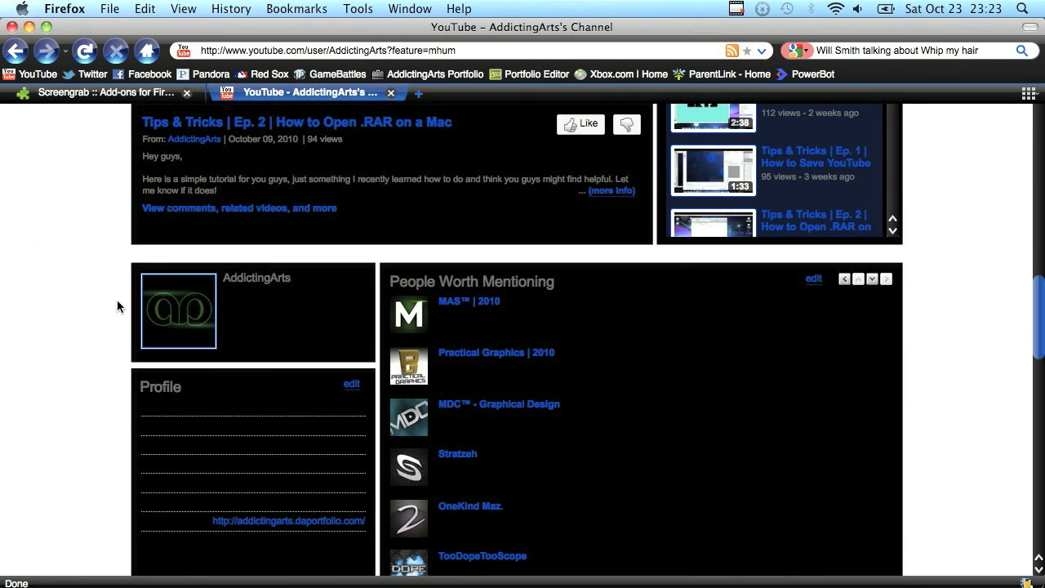
pyautogui.scroll(-3)
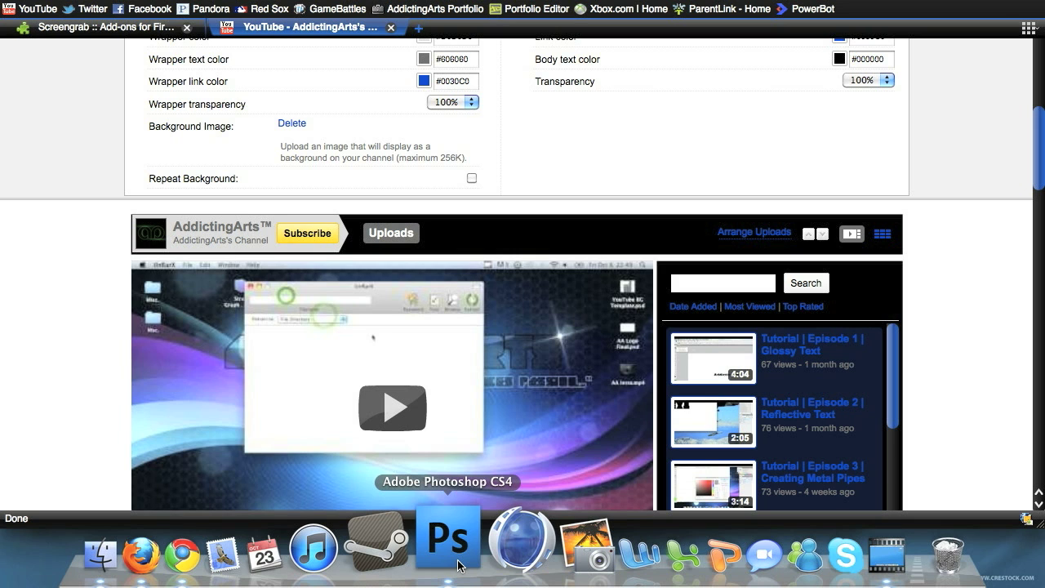
pyautogui.click(448, 539)
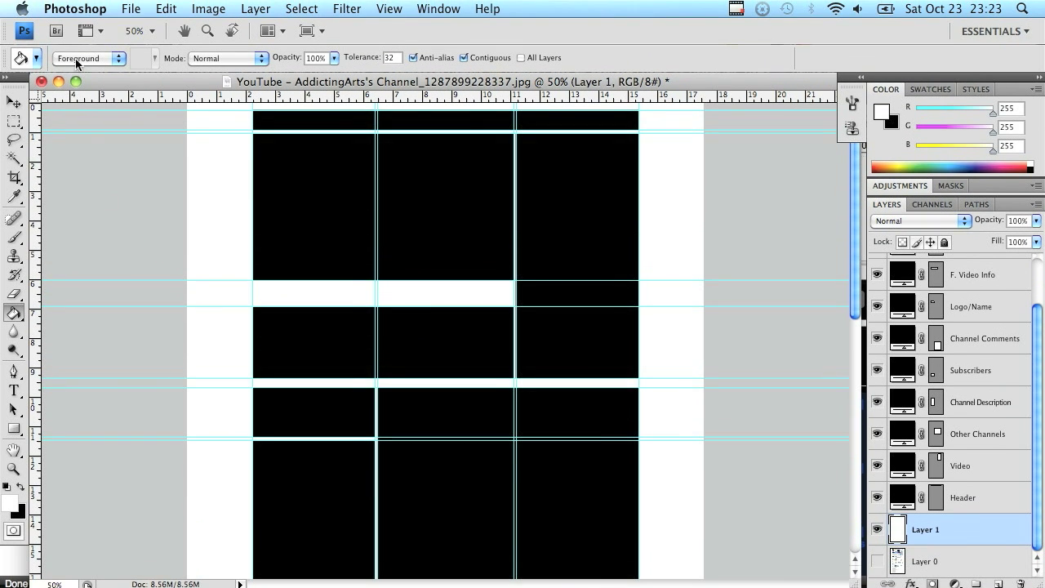
# Save the layered template as 'AddictingArts YouTube BG Template.psd' with maximum compatibility.
pyautogui.click(130, 9)
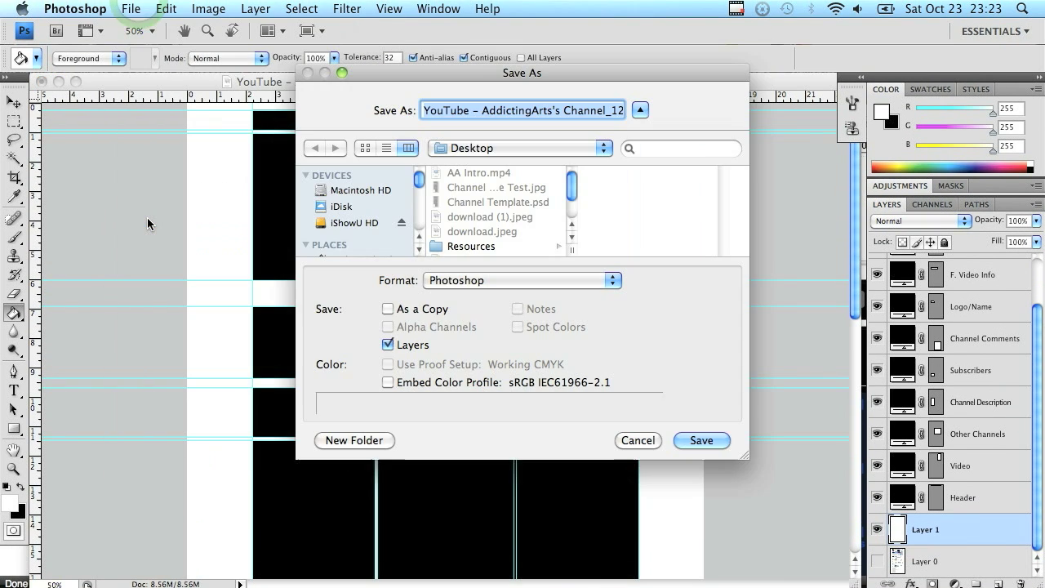
pyautogui.write('Ad.psd')
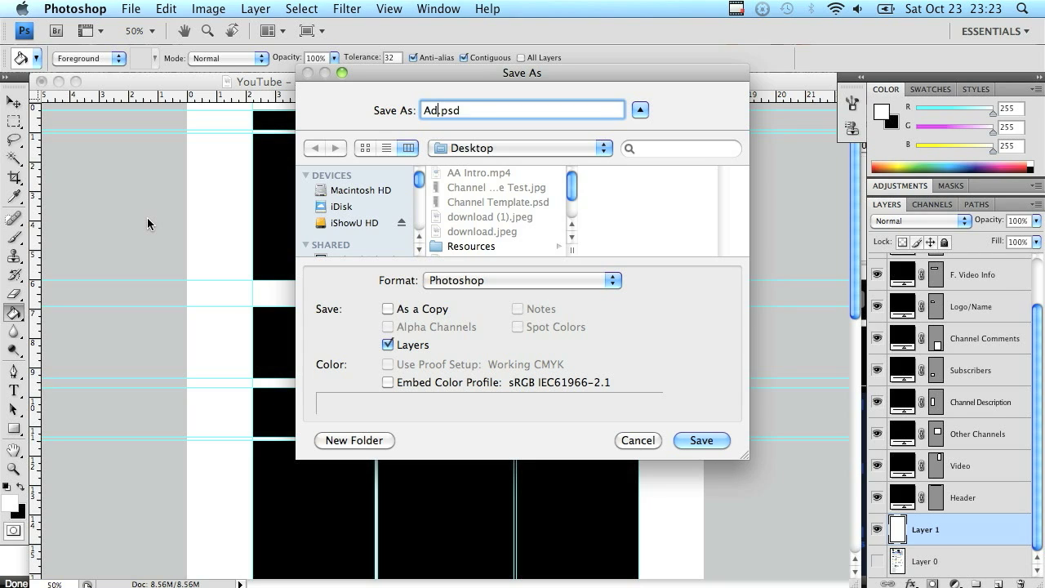
pyautogui.write('ddictingArts')
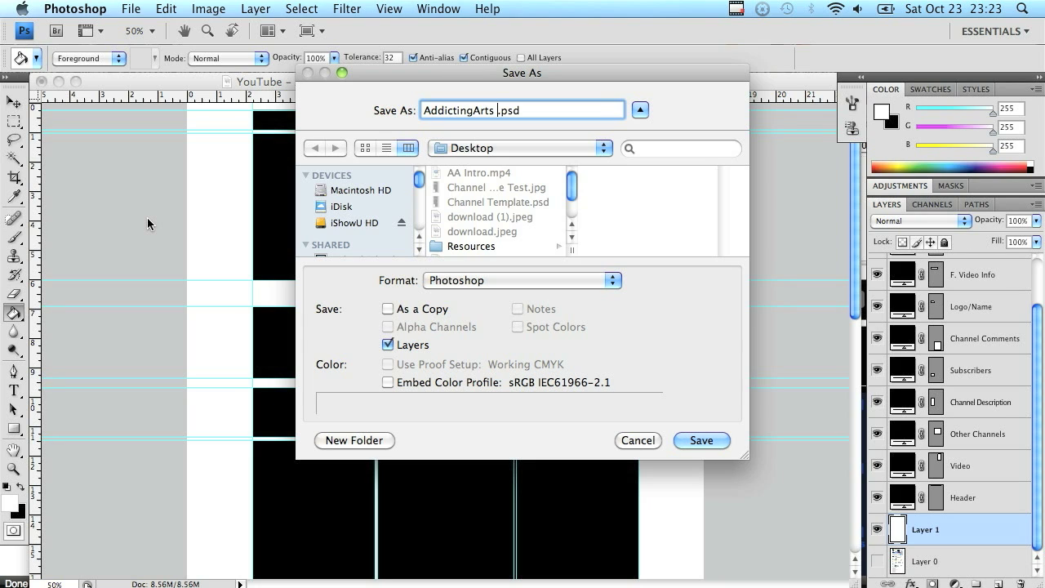
pyautogui.write('YouTube BG Template')
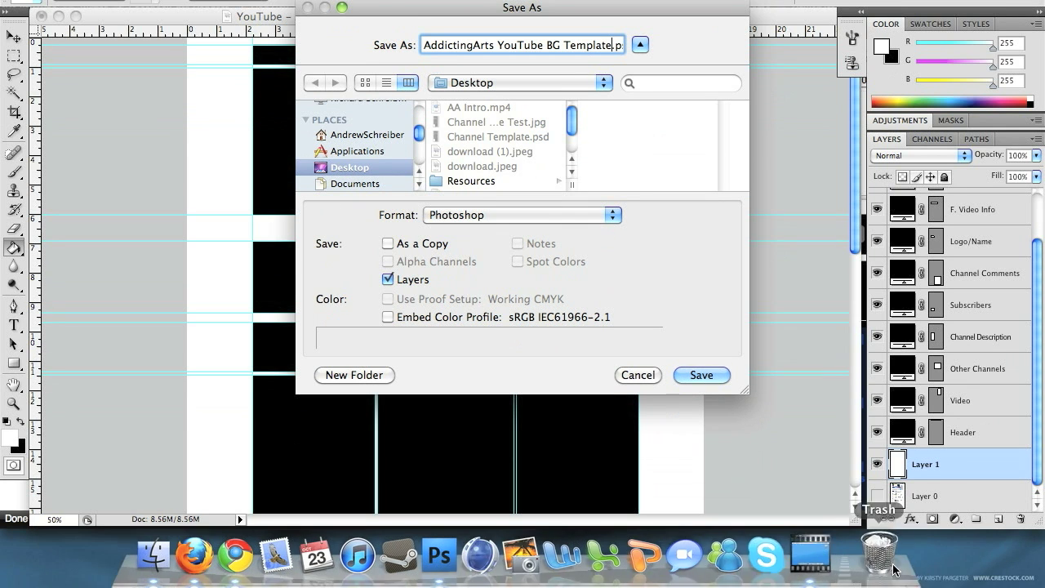
pyautogui.click(700, 375)
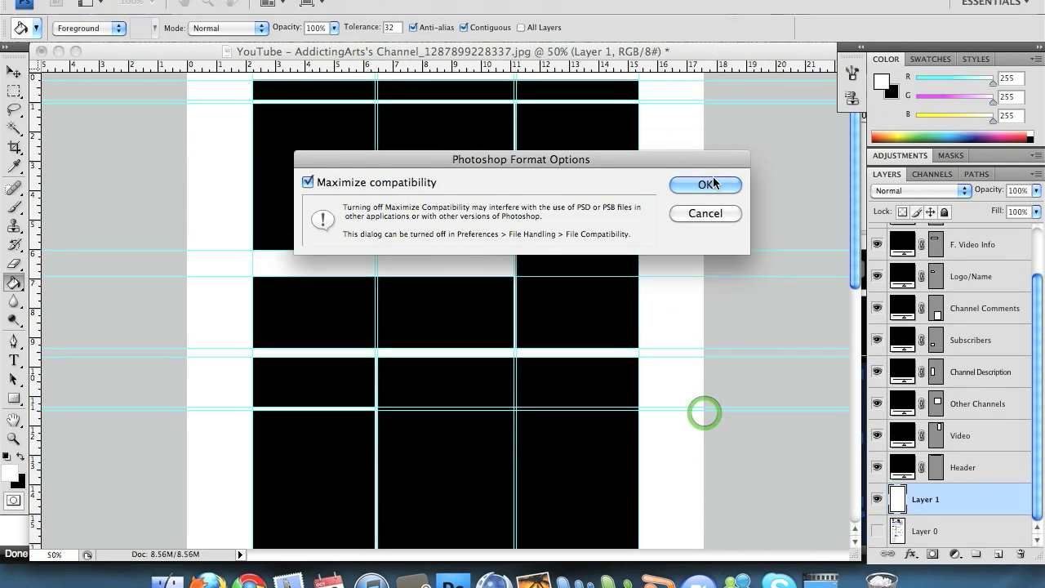
pyautogui.click(705, 184)
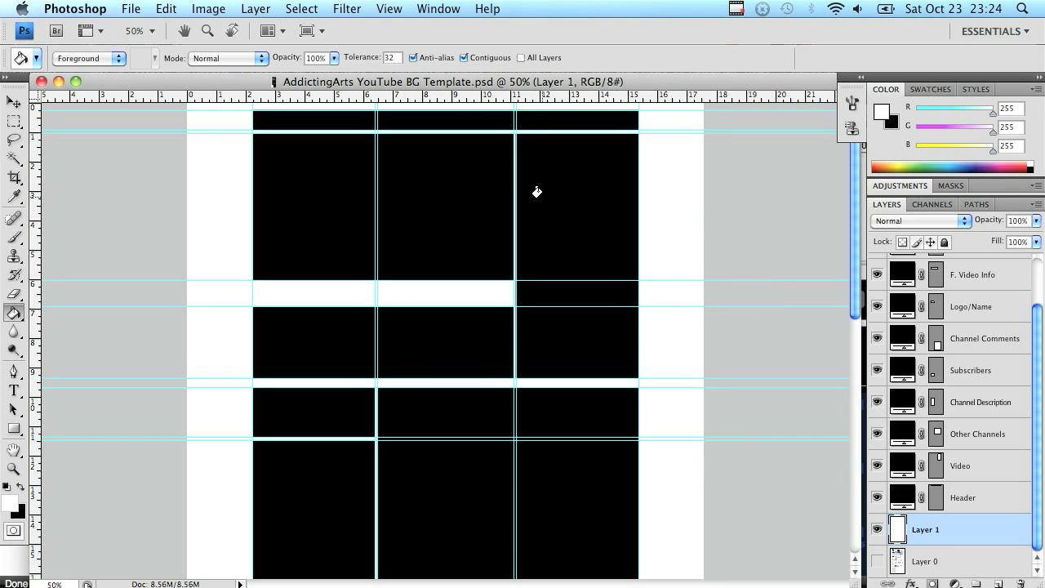
pyautogui.moveTo(547, 185)
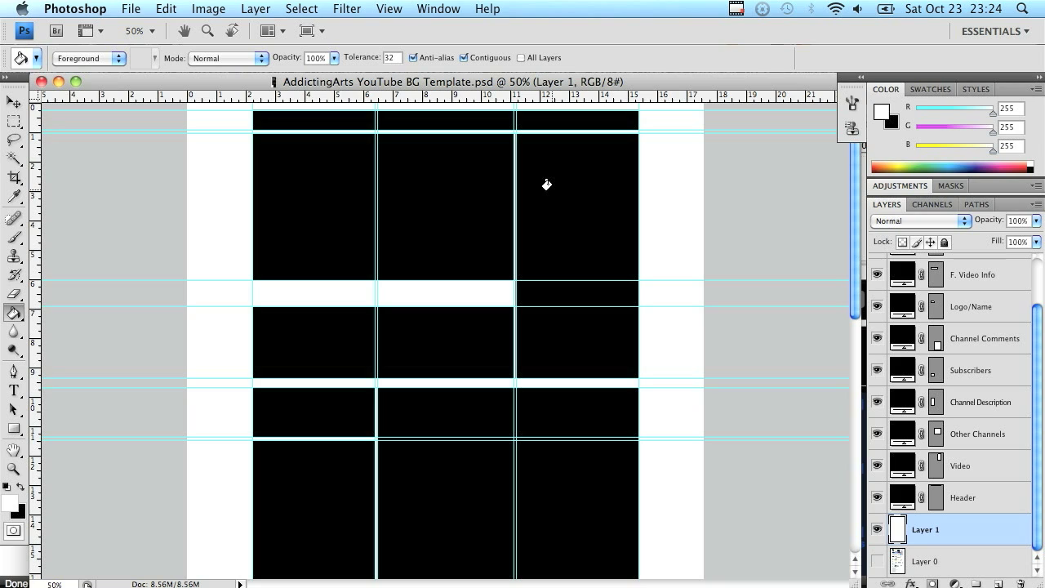